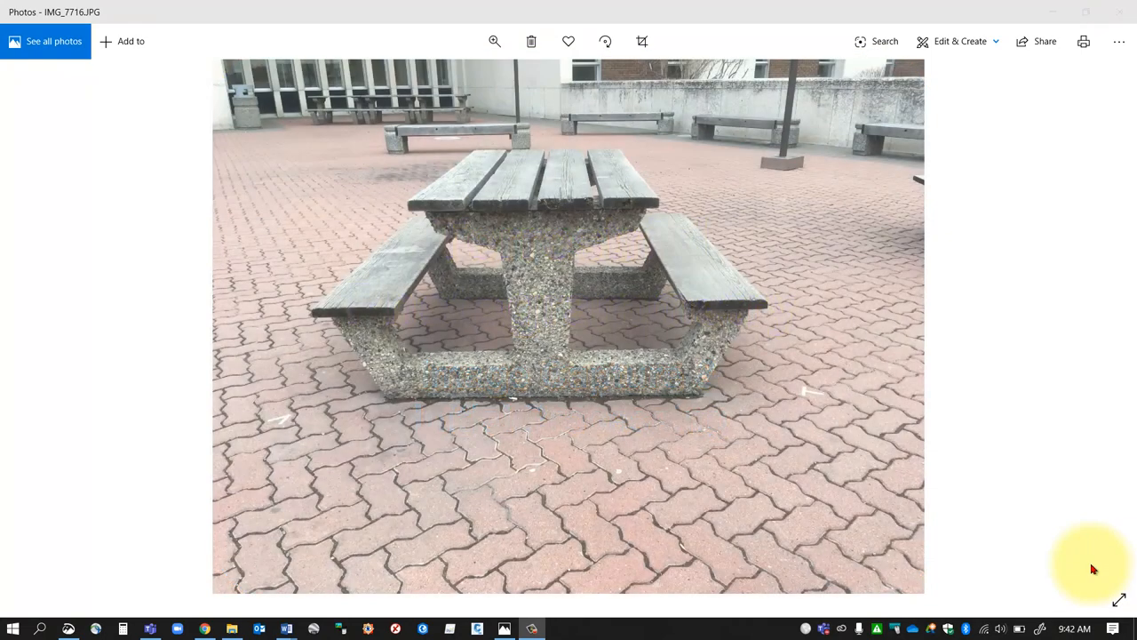
pyautogui.moveTo(982, 359)
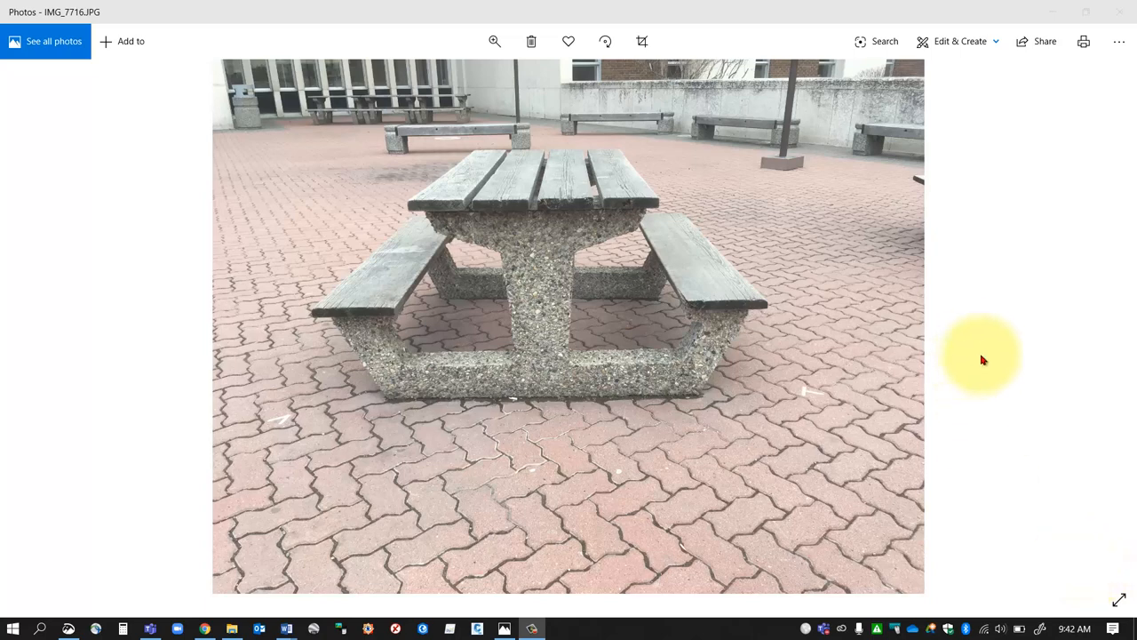
pyautogui.moveTo(1041, 382)
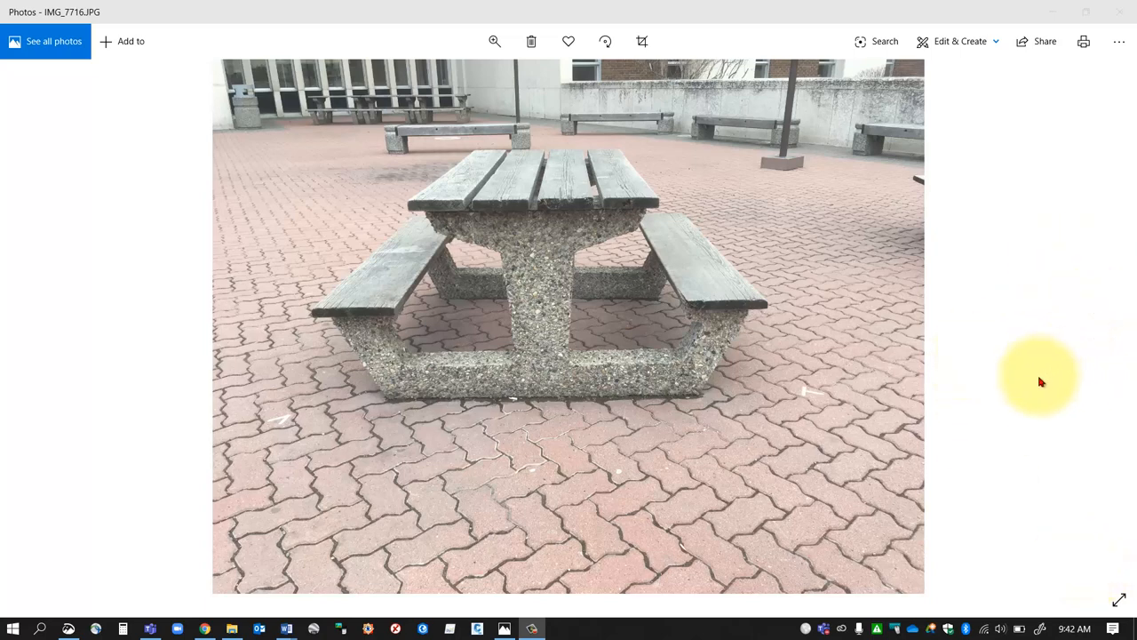
pyautogui.moveTo(1039, 375)
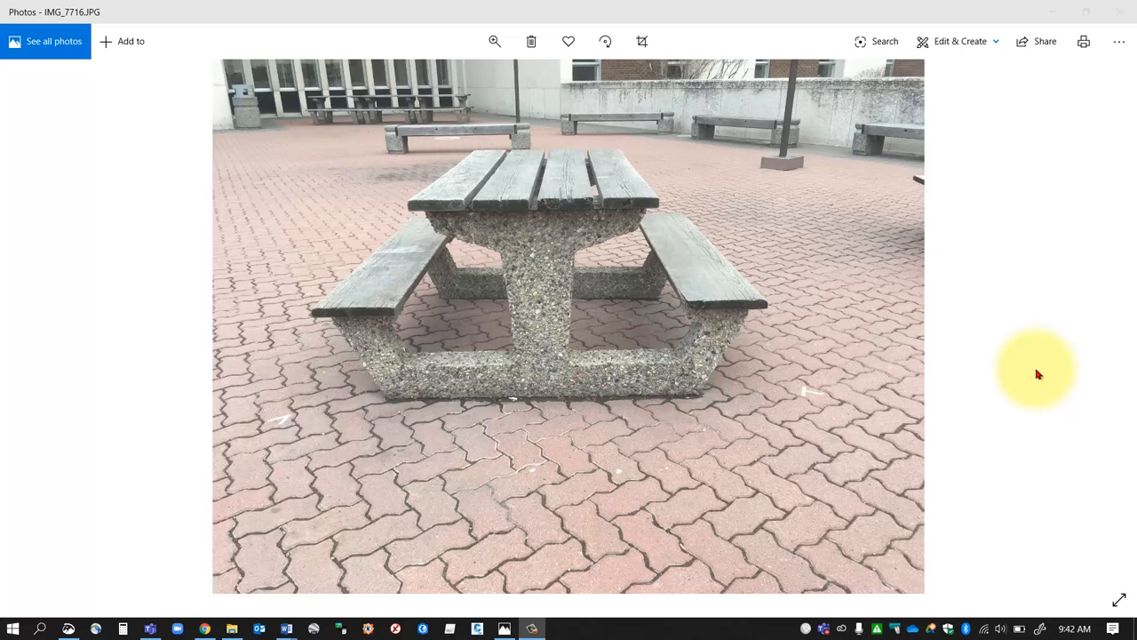
pyautogui.moveTo(1087, 355)
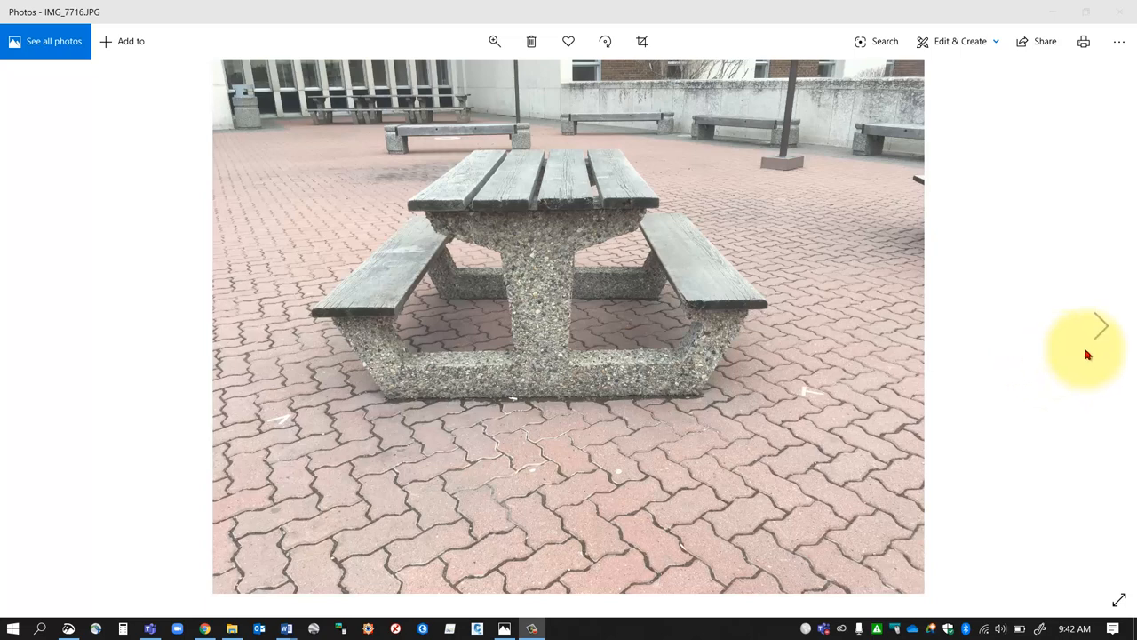
pyautogui.moveTo(1100, 327)
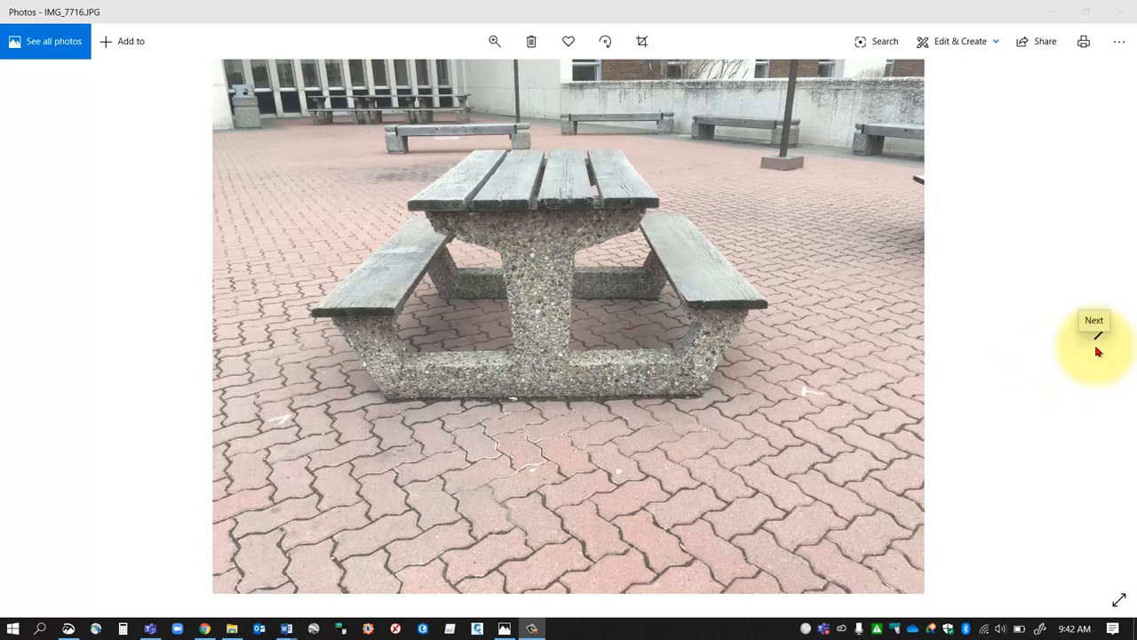
pyautogui.moveTo(986, 328)
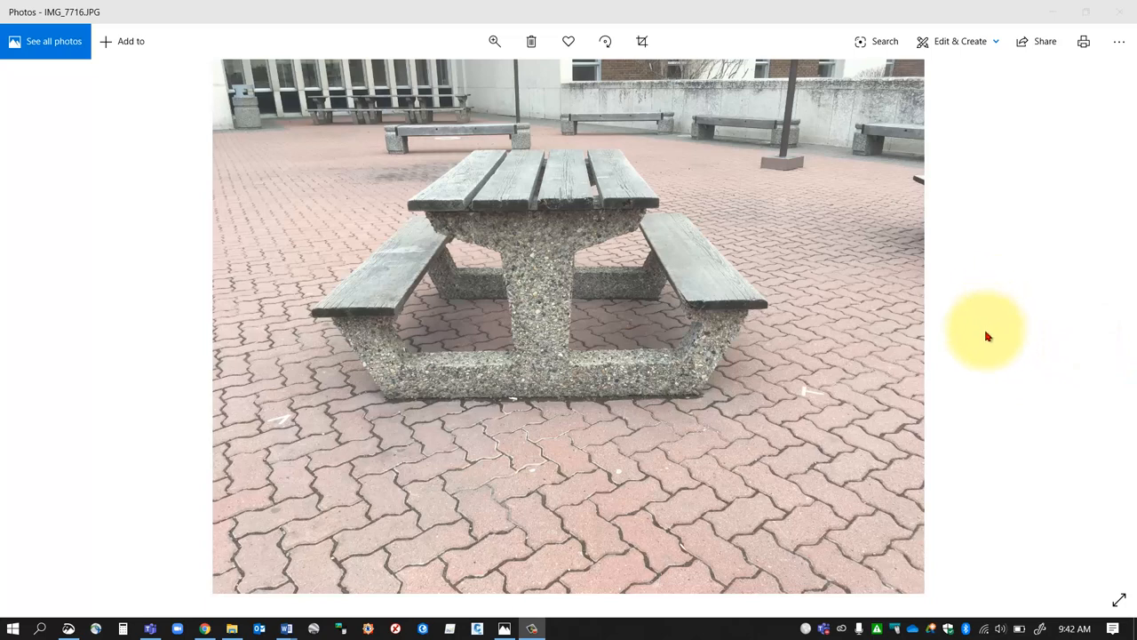
pyautogui.moveTo(977, 366)
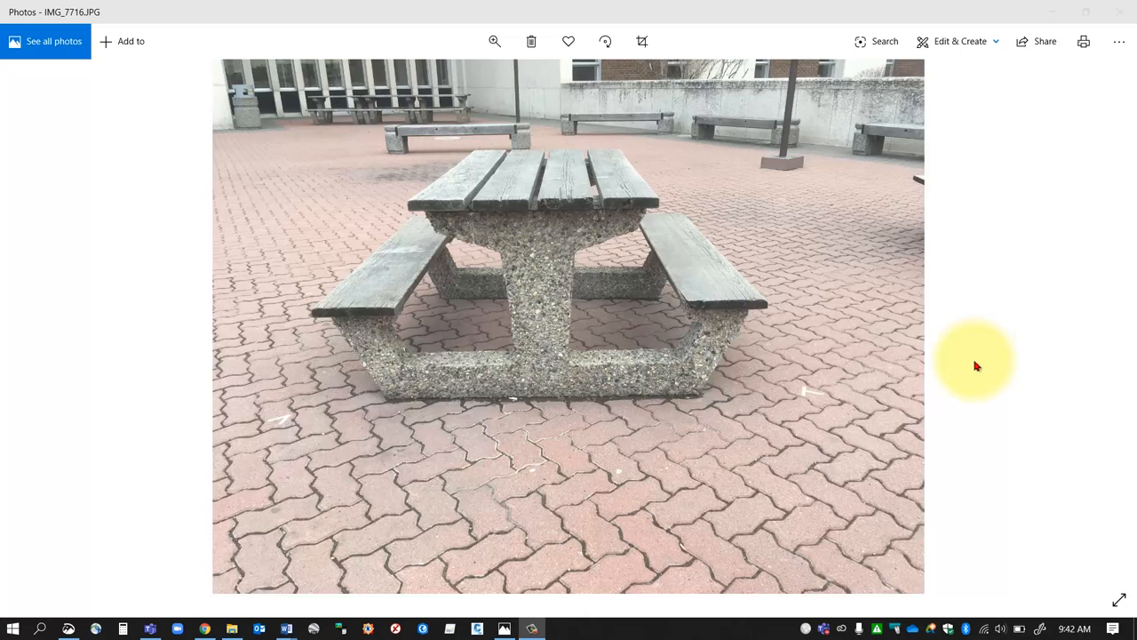
pyautogui.moveTo(897, 380)
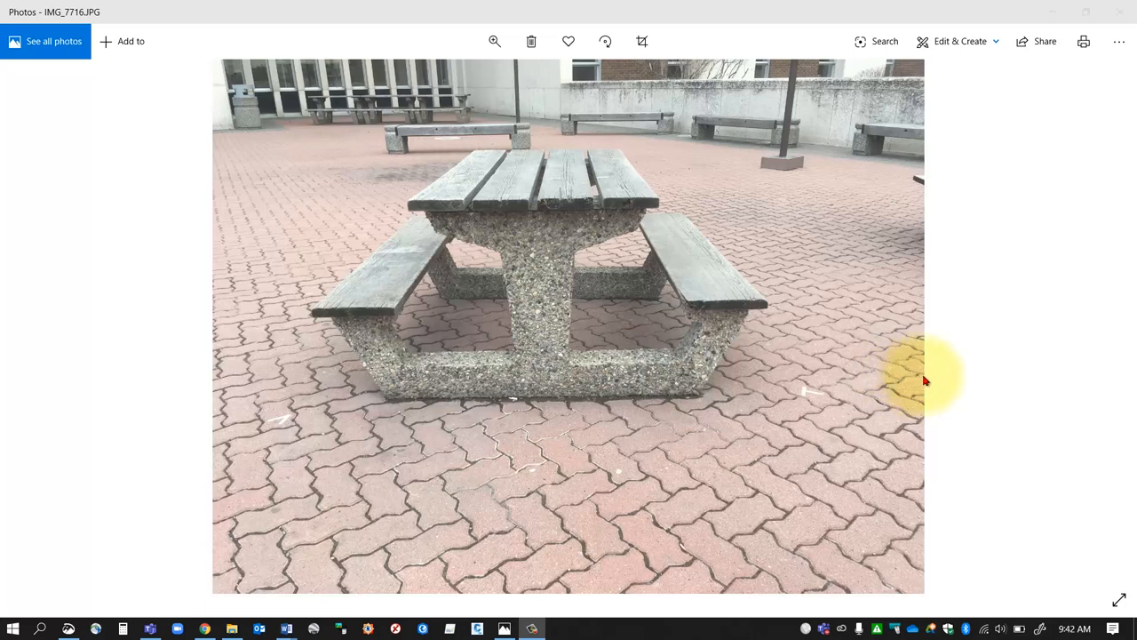
pyautogui.moveTo(1092, 341)
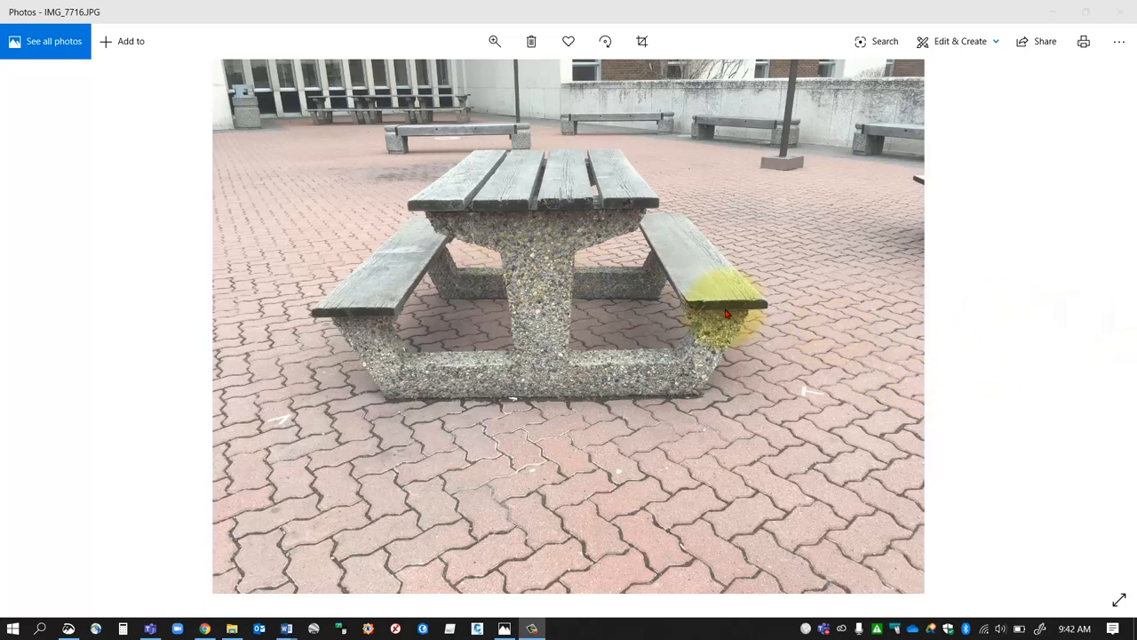
pyautogui.moveTo(1105, 327)
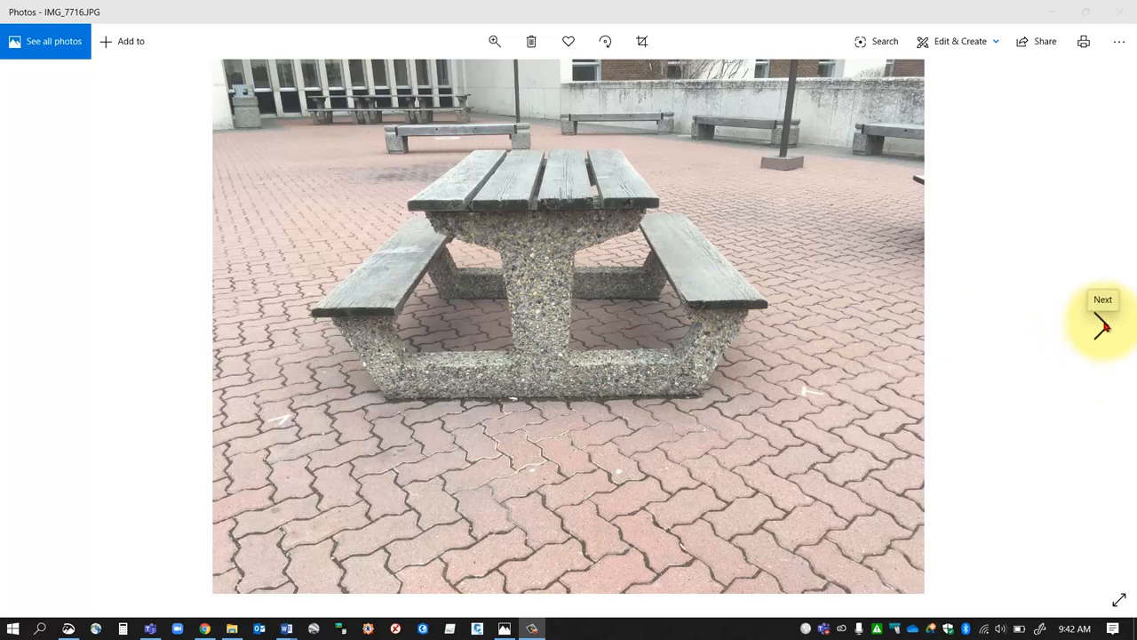
# Advance through the bench photos from IMG_7716 toward IMG_7734 in Windows Photos
pyautogui.click(1102, 327)
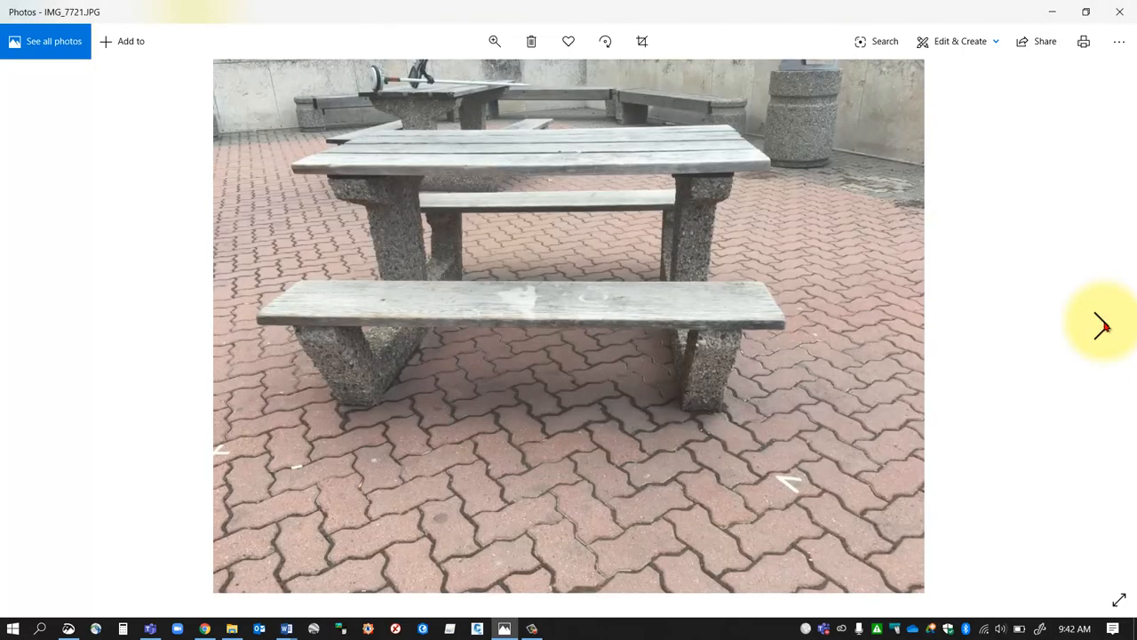
pyautogui.click(1102, 327)
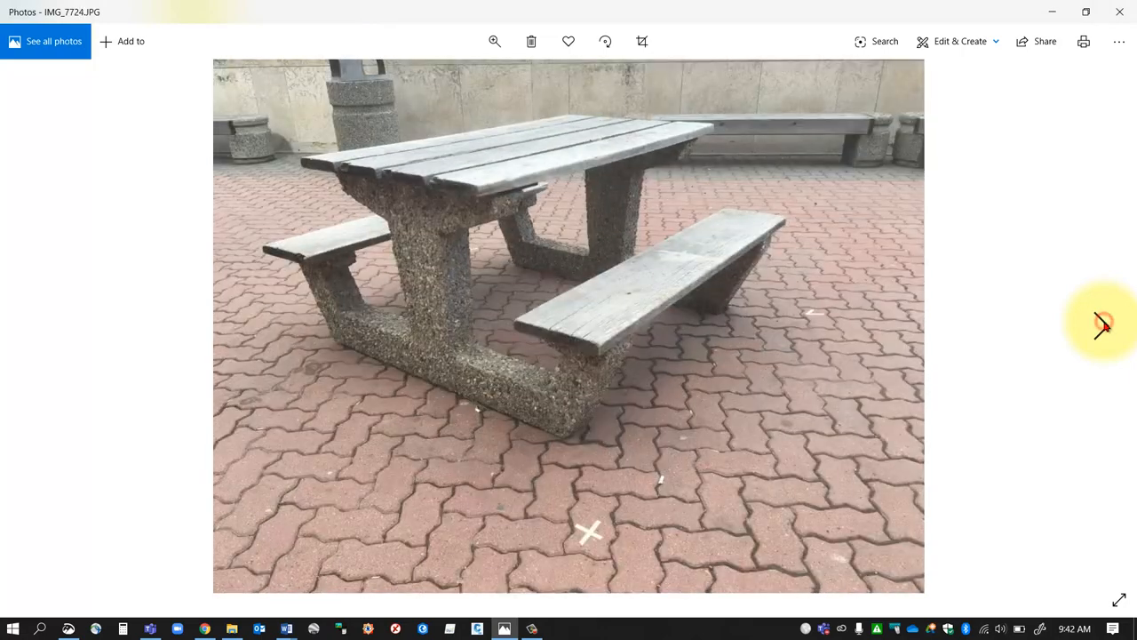
pyautogui.click(1104, 327)
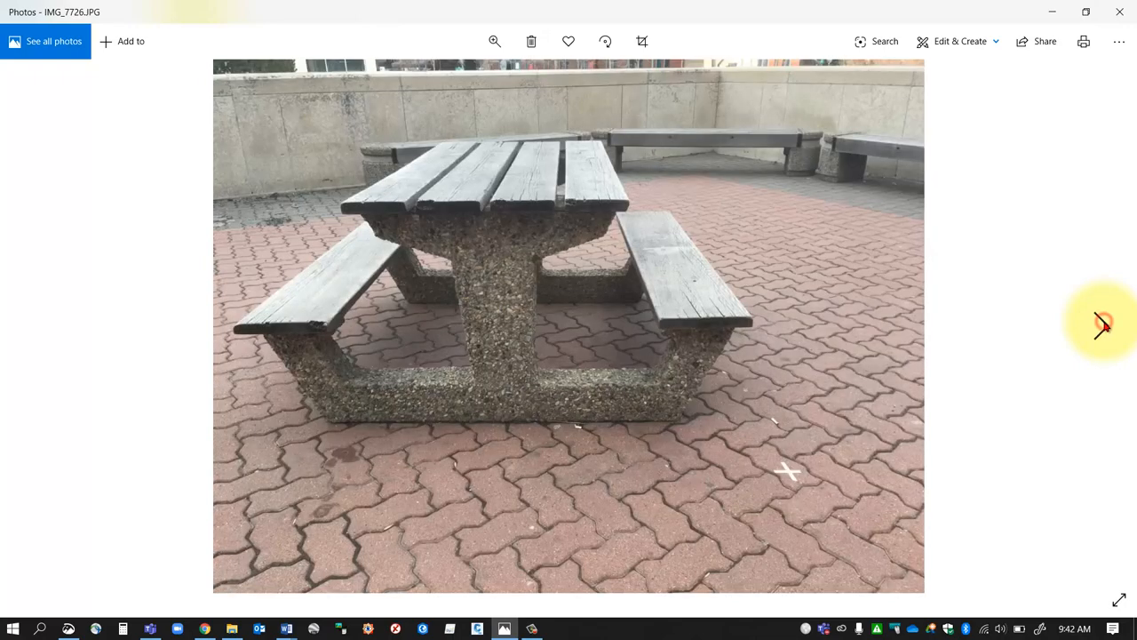
pyautogui.press('Right')
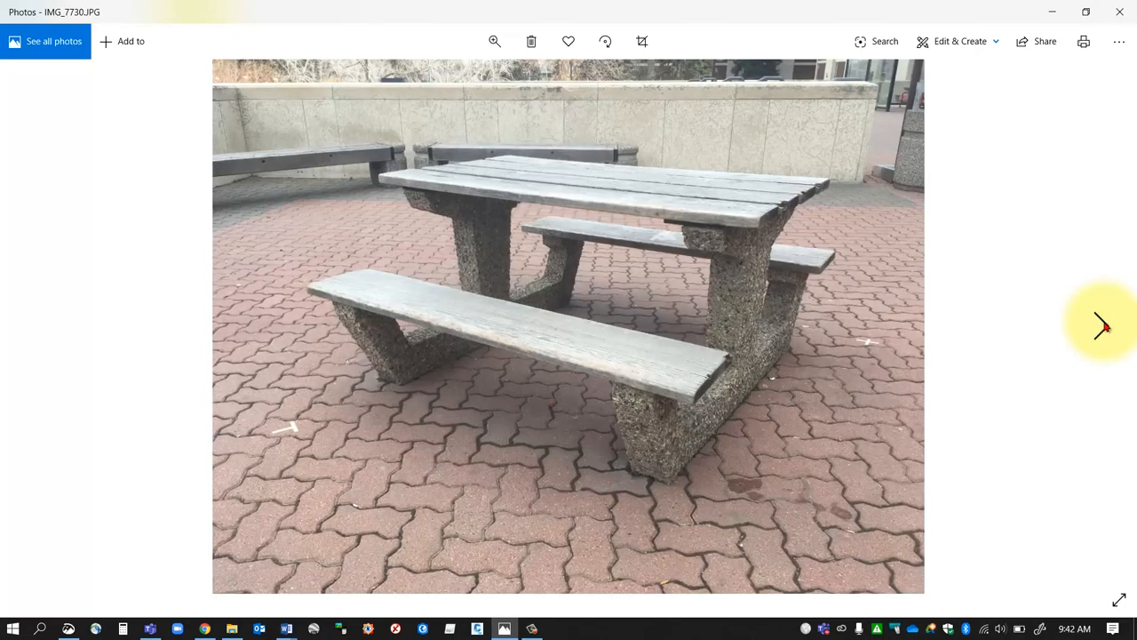
pyautogui.click(1101, 327)
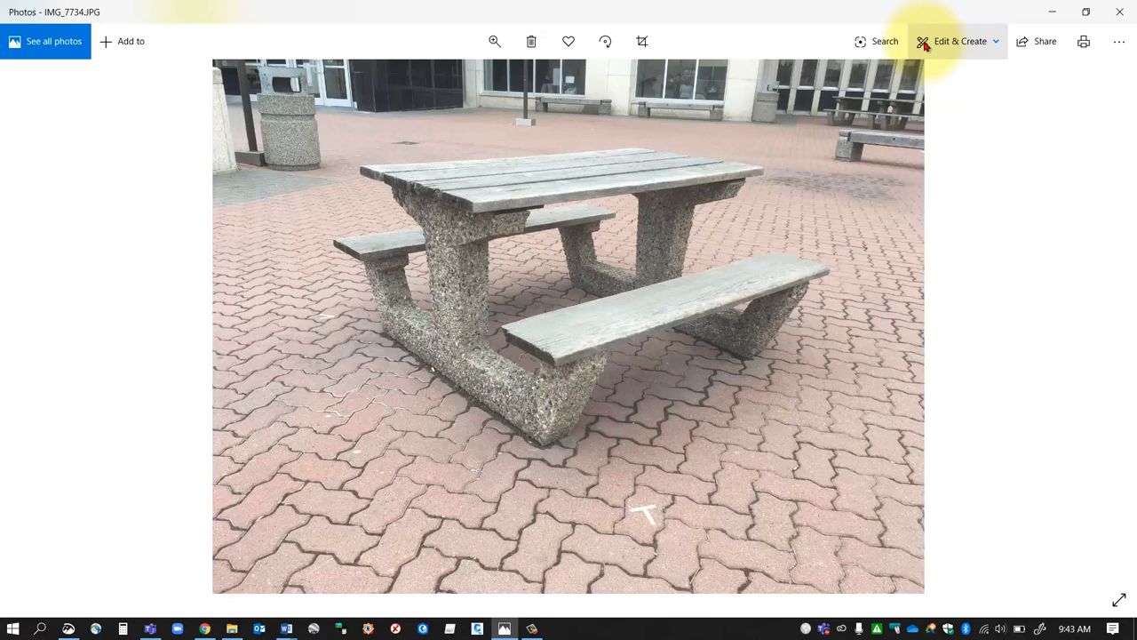
pyautogui.click(960, 41)
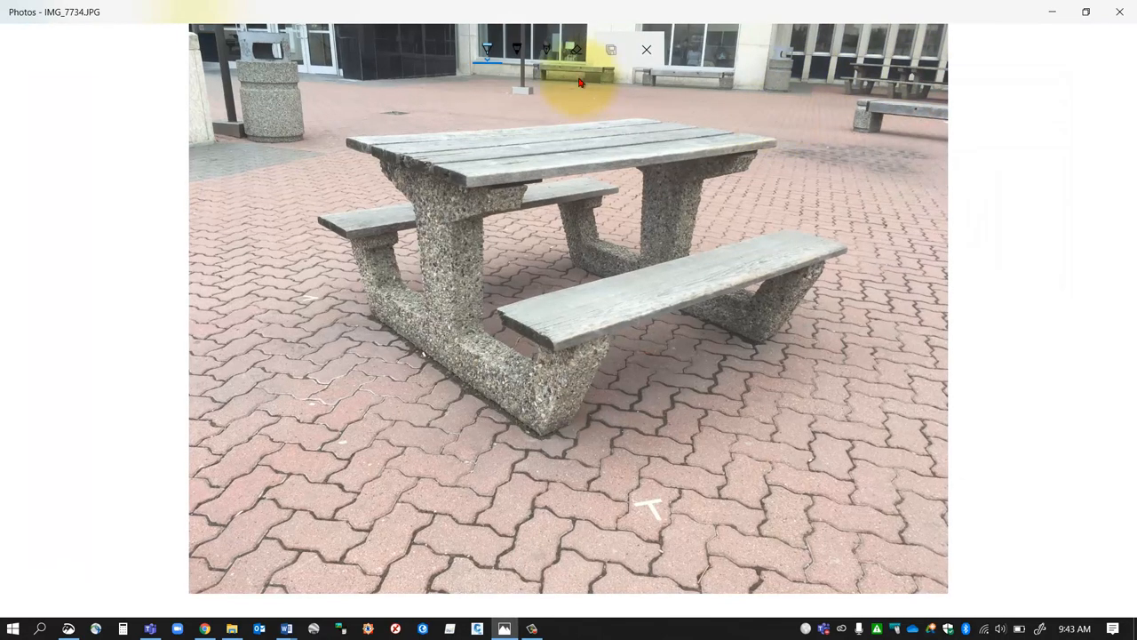
pyautogui.click(487, 49)
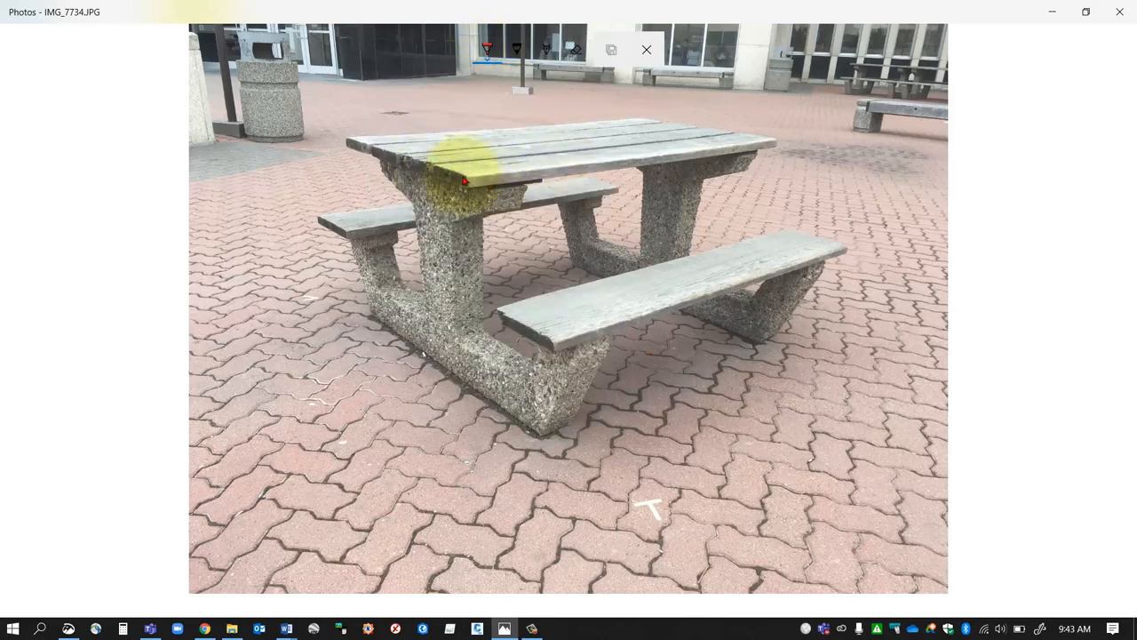
pyautogui.moveTo(459, 177); pyautogui.dragTo(512, 176)
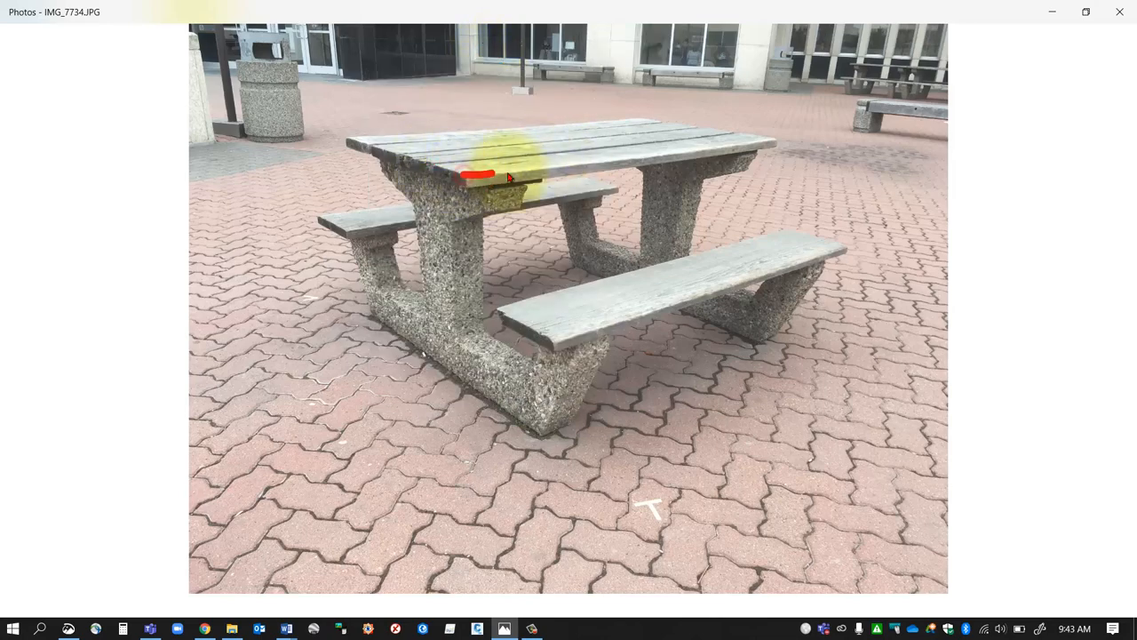
pyautogui.moveTo(479, 174); pyautogui.dragTo(749, 145)
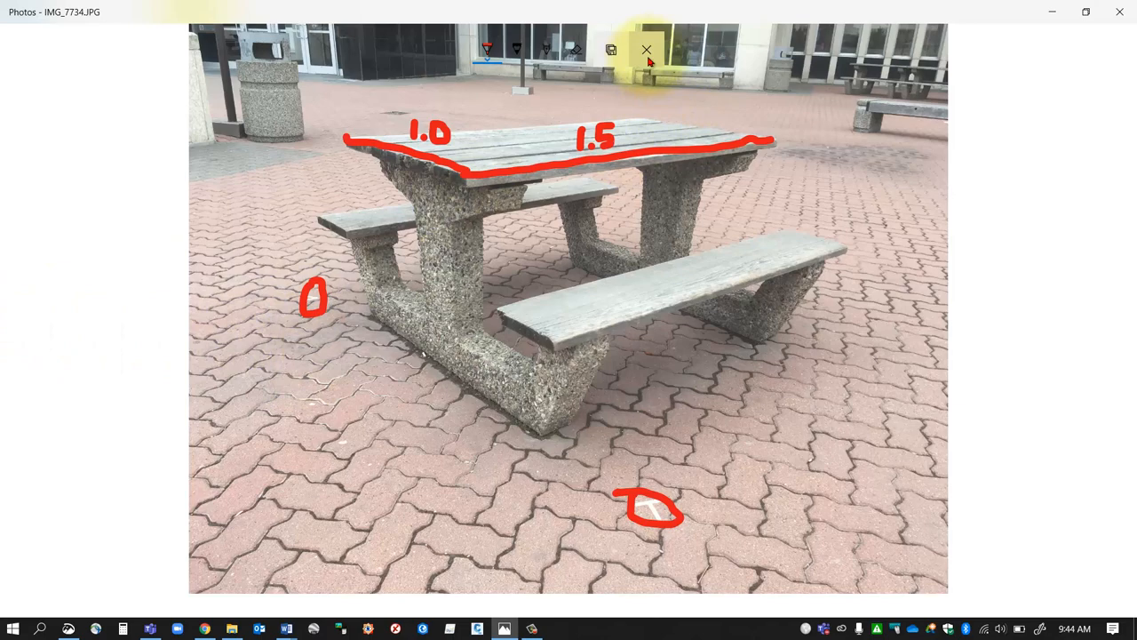
pyautogui.click(647, 50)
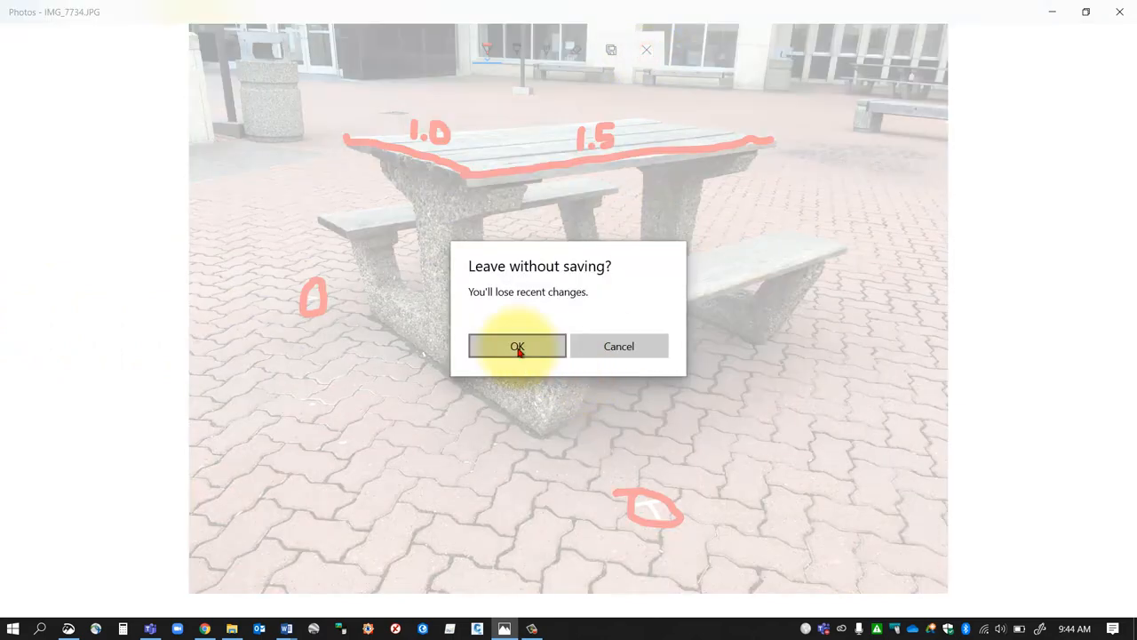
pyautogui.click(517, 345)
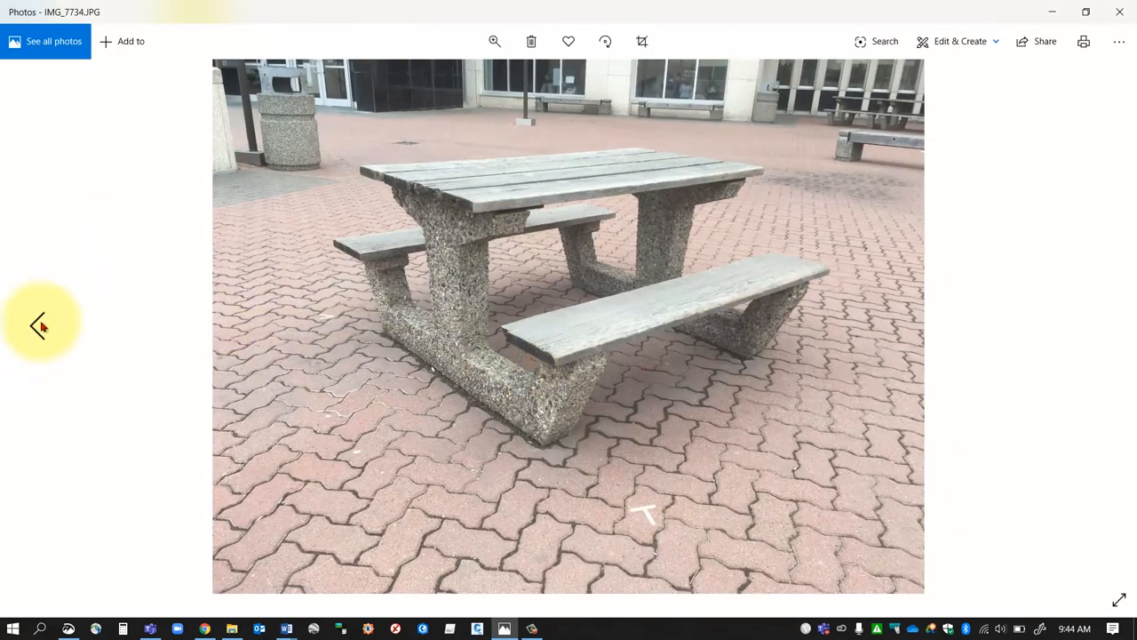
# Flip back one photo, then forward through the remaining bench photos to IMG_7736.JPG
pyautogui.click(39, 327)
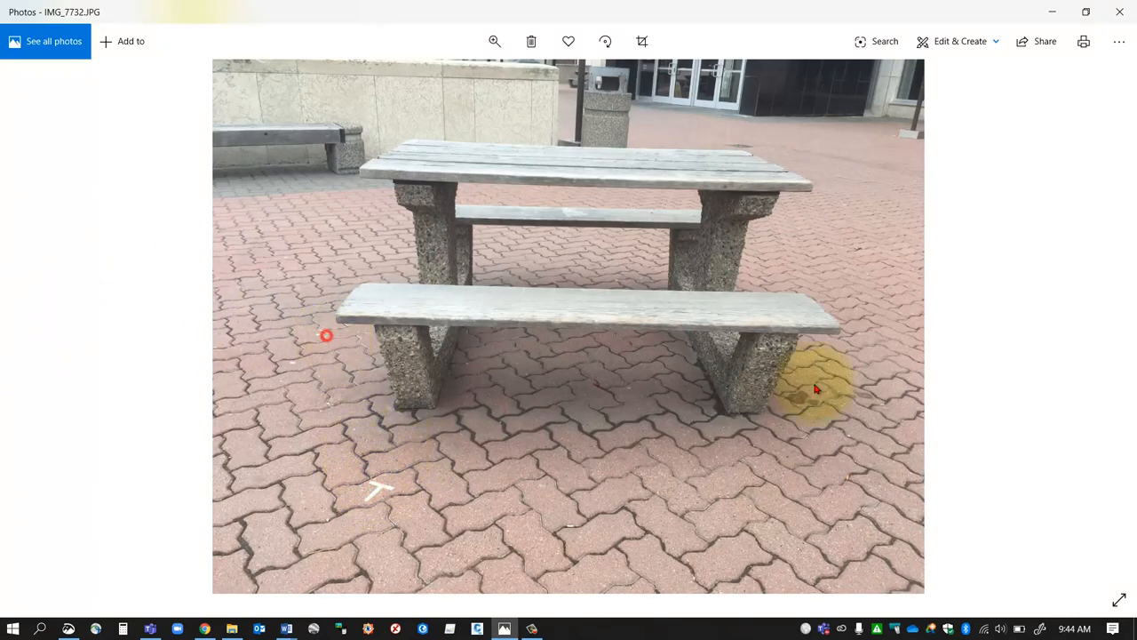
pyautogui.click(1102, 327)
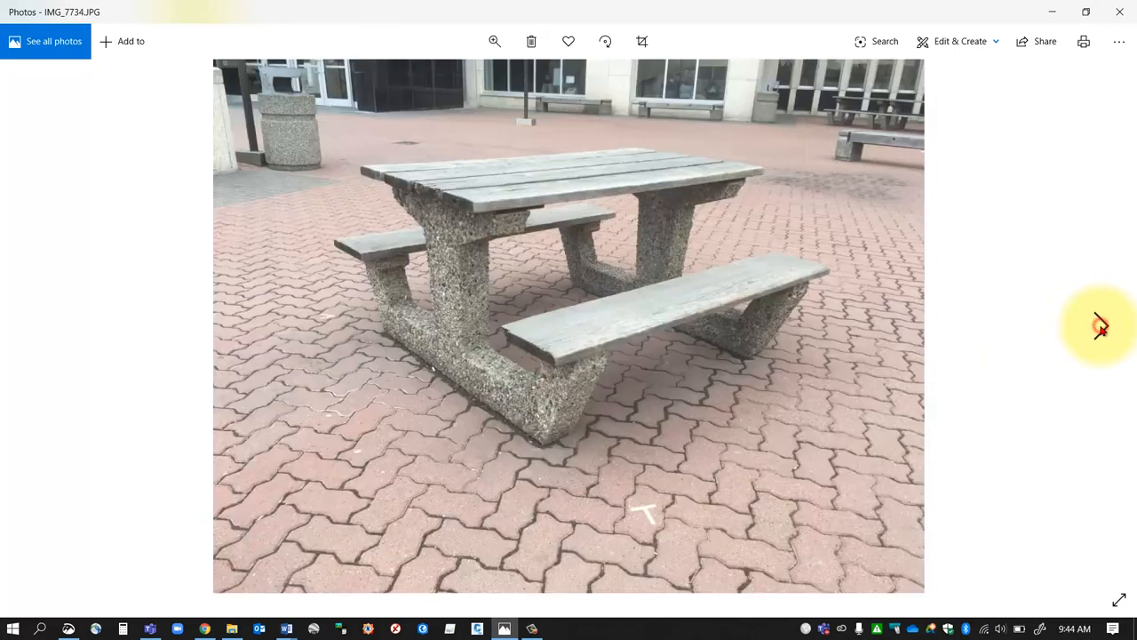
pyautogui.click(1100, 327)
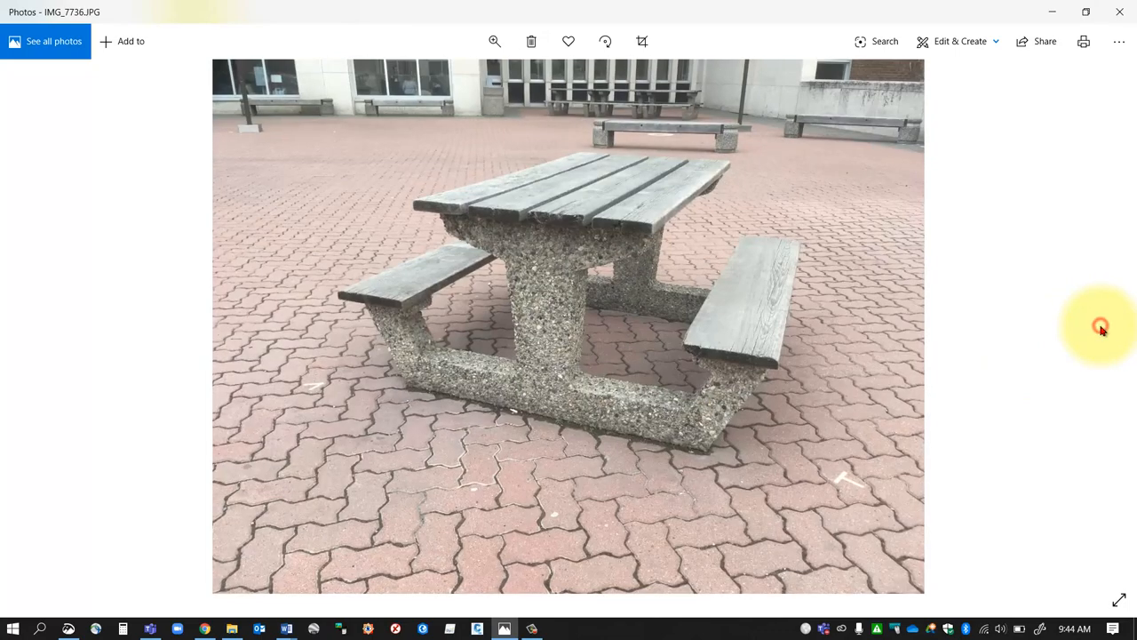
pyautogui.click(38, 323)
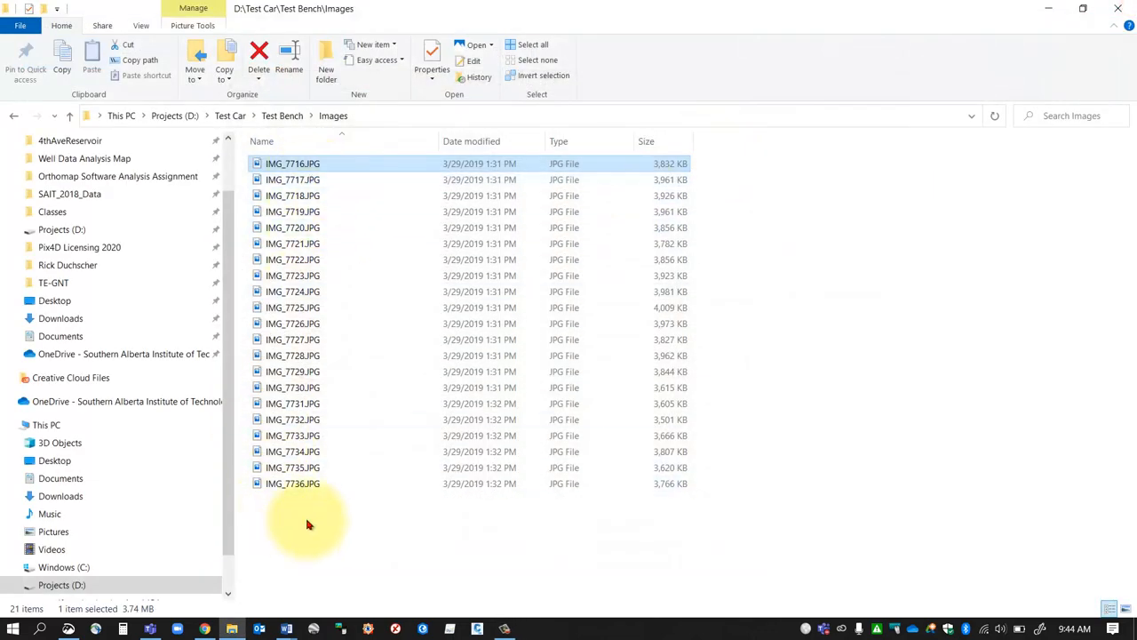
pyautogui.moveTo(362, 523)
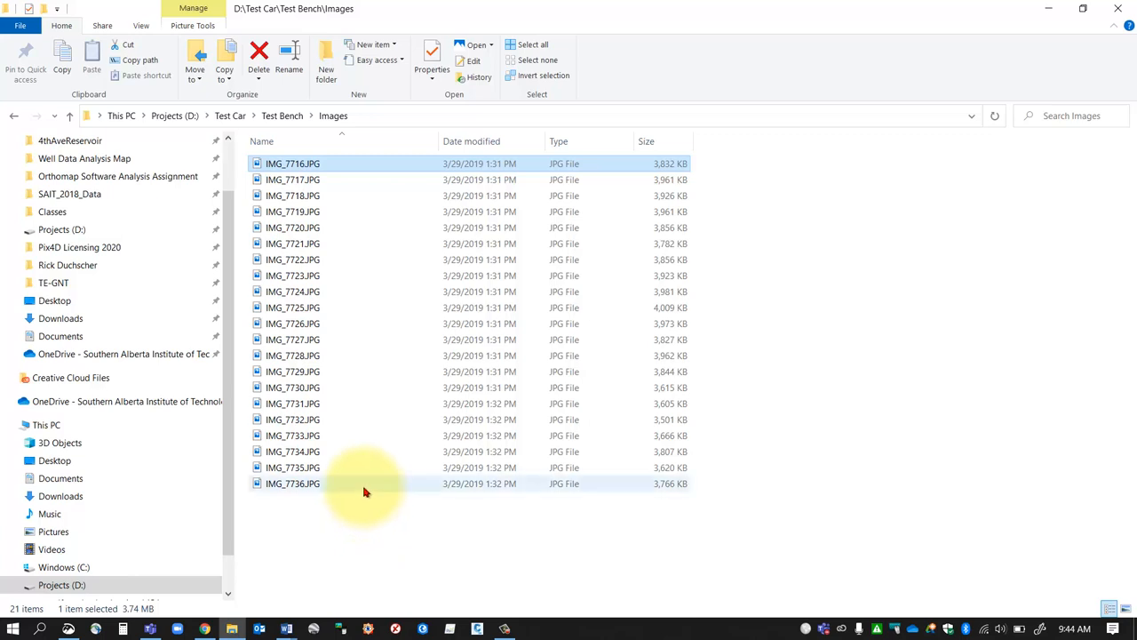
pyautogui.moveTo(366, 495)
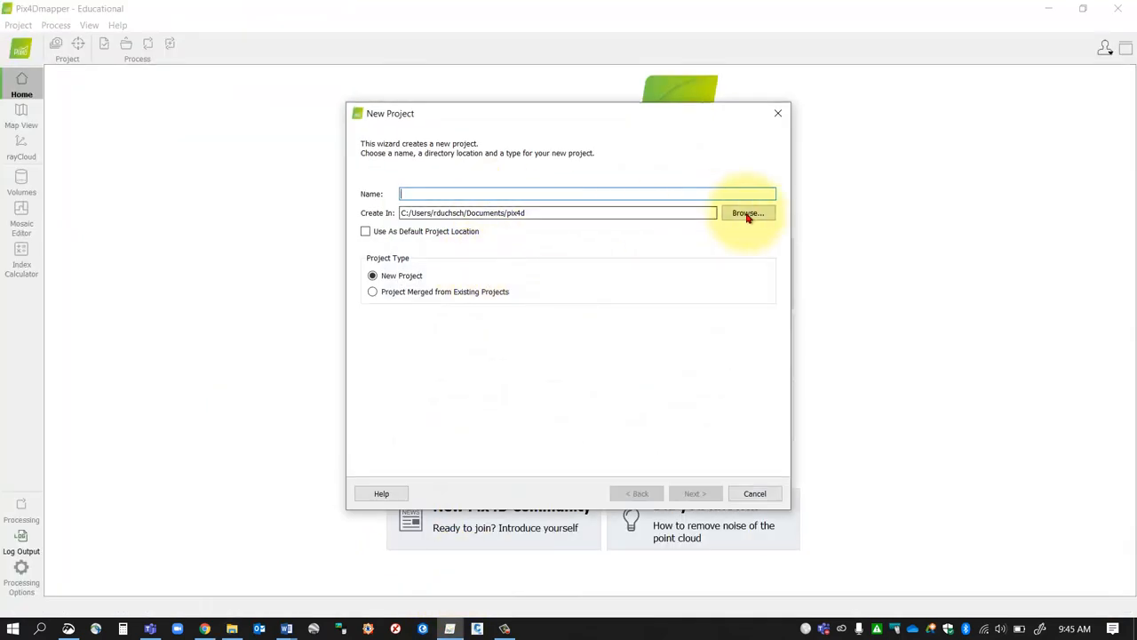
# Set the project location to D:\Test Car\Test Bench, name it Bench and continue
pyautogui.click(746, 213)
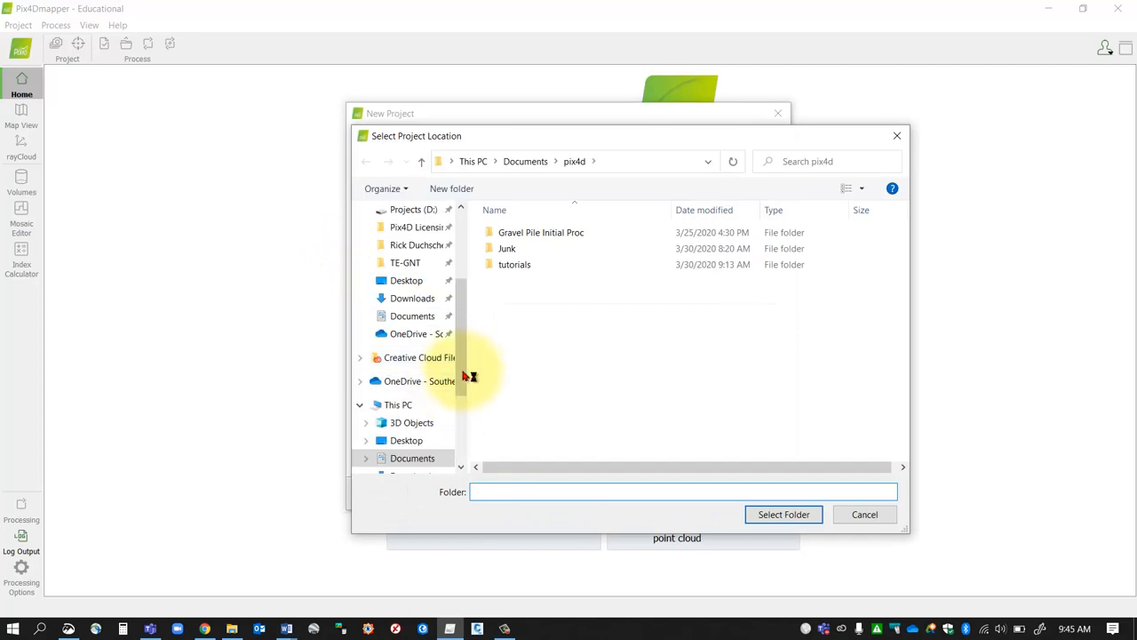
pyautogui.click(413, 441)
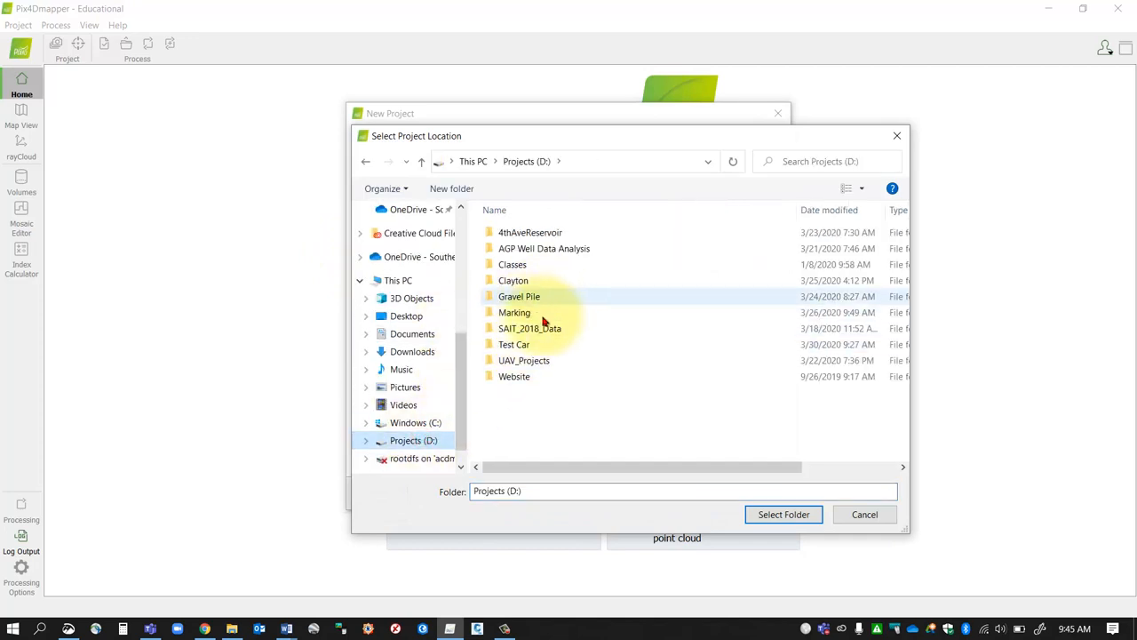
pyautogui.doubleClick(513, 345)
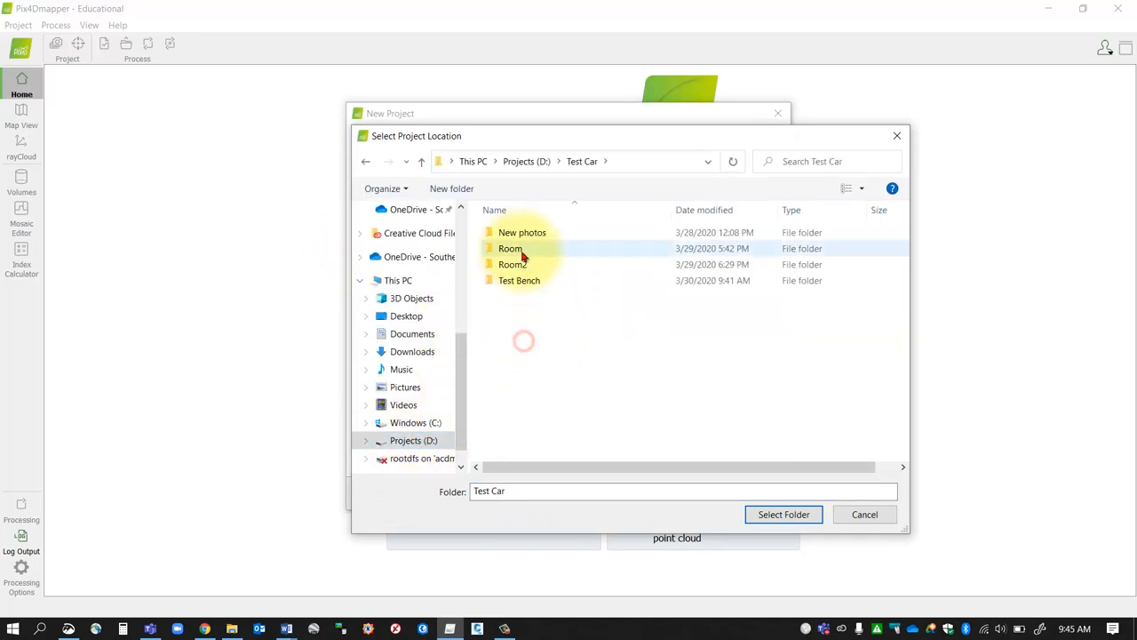
pyautogui.click(782, 514)
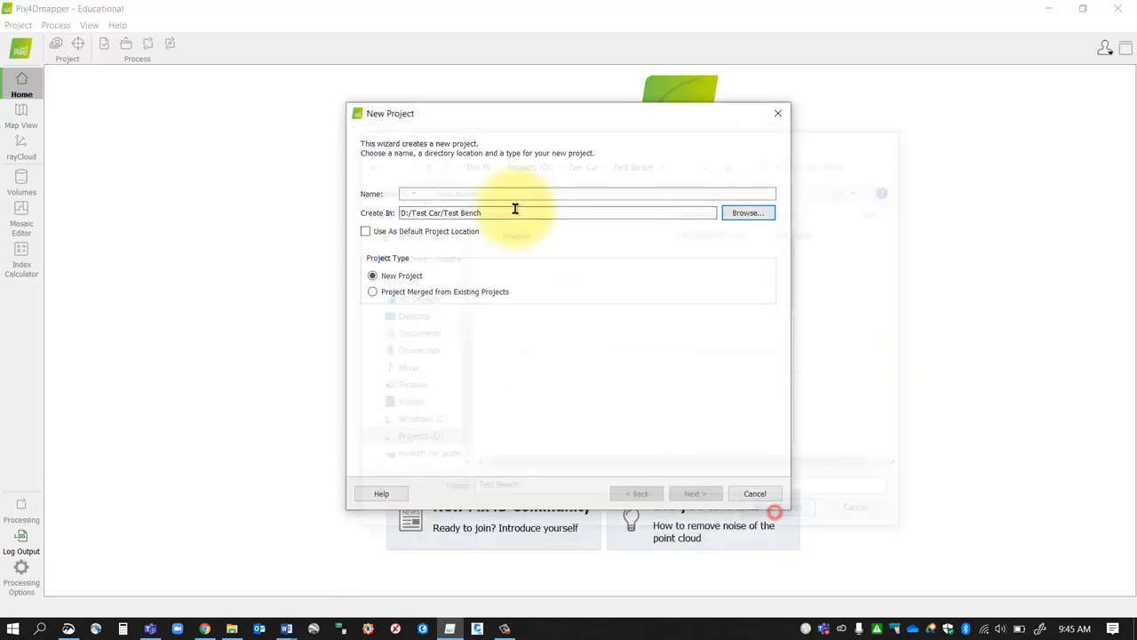
pyautogui.write('Bench')
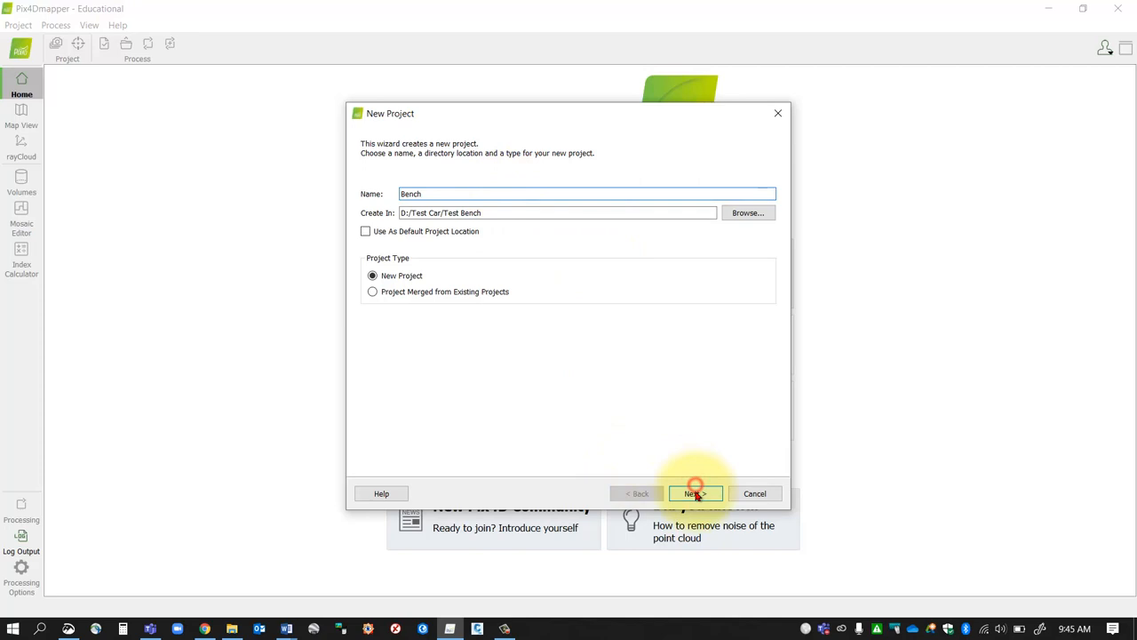
pyautogui.click(696, 493)
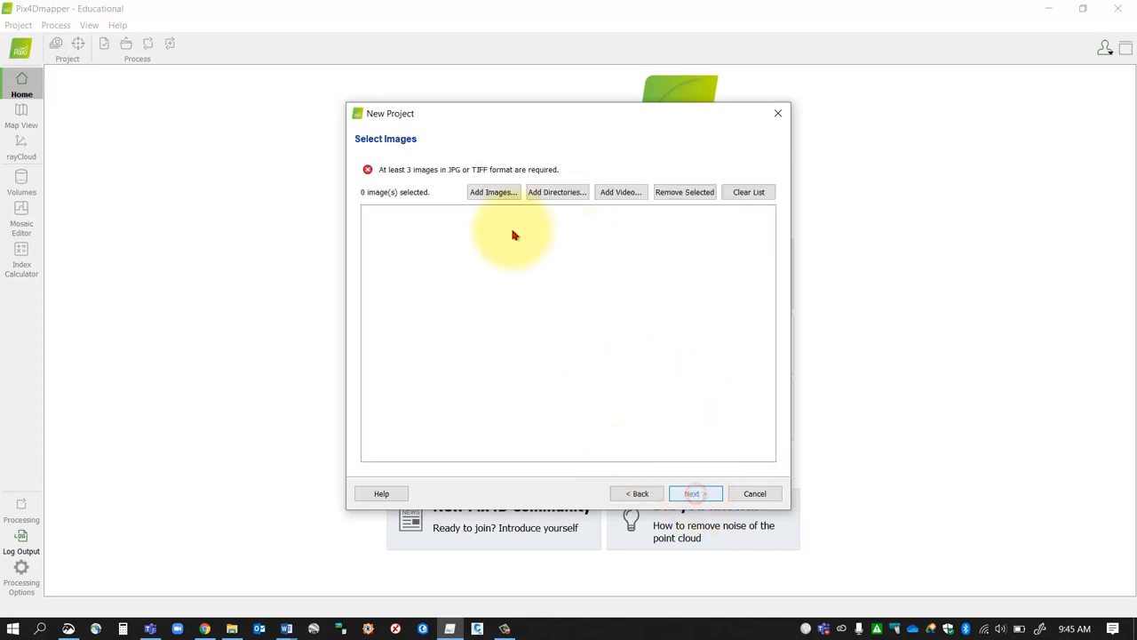
# Add all 21 JPGs from the Images folder and continue past the Image Properties review
pyautogui.click(492, 192)
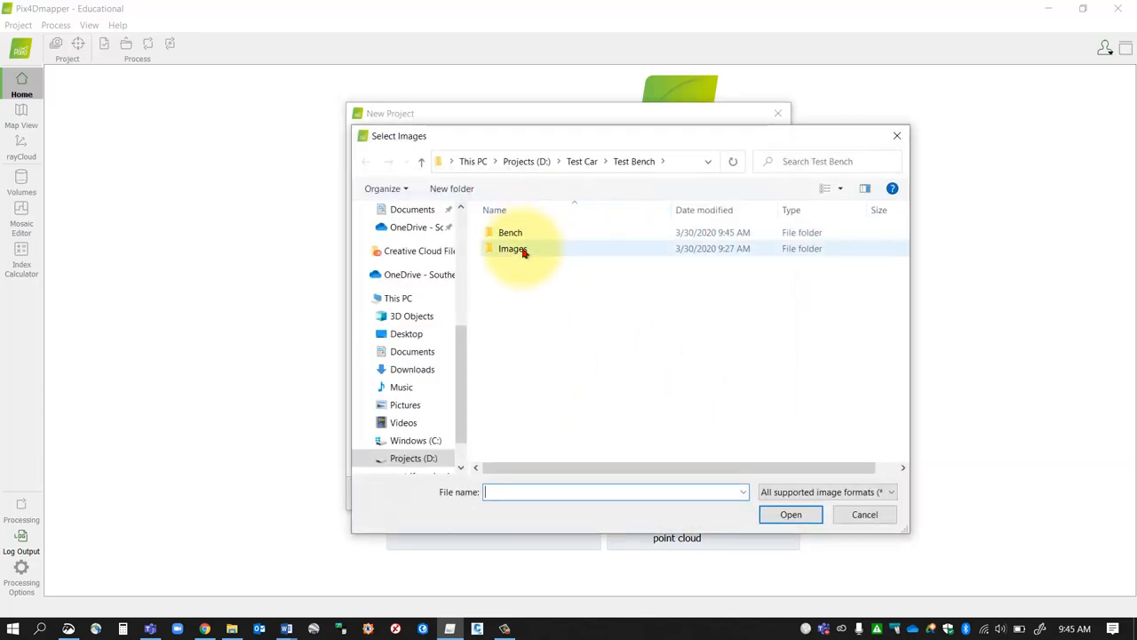
pyautogui.doubleClick(512, 249)
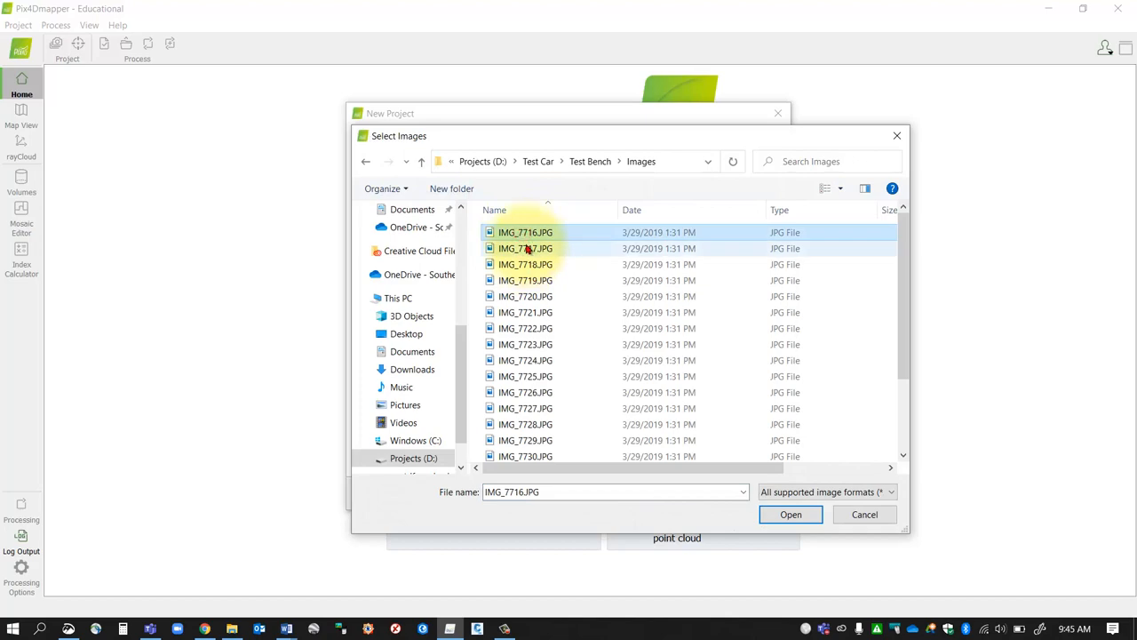
pyautogui.click(789, 514)
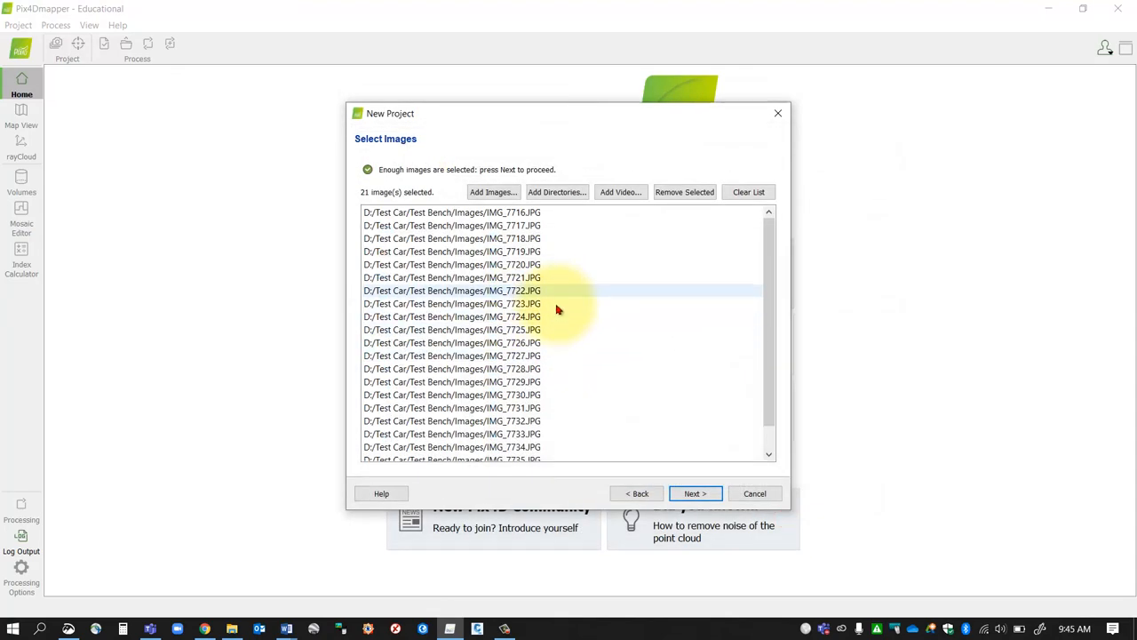
pyautogui.click(695, 494)
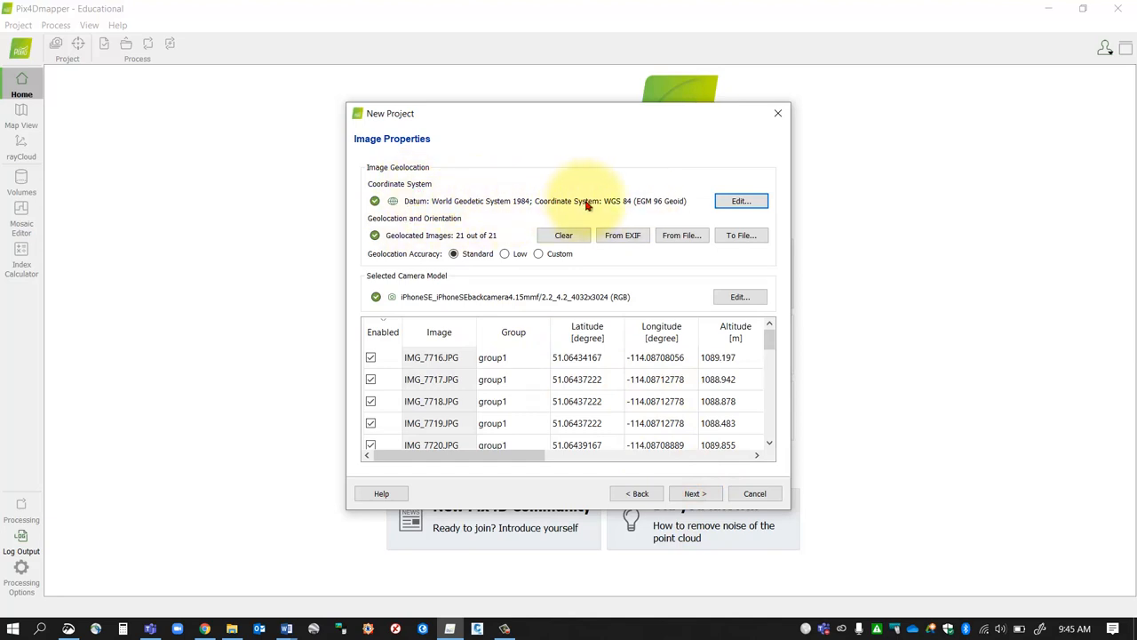
pyautogui.moveTo(533, 291)
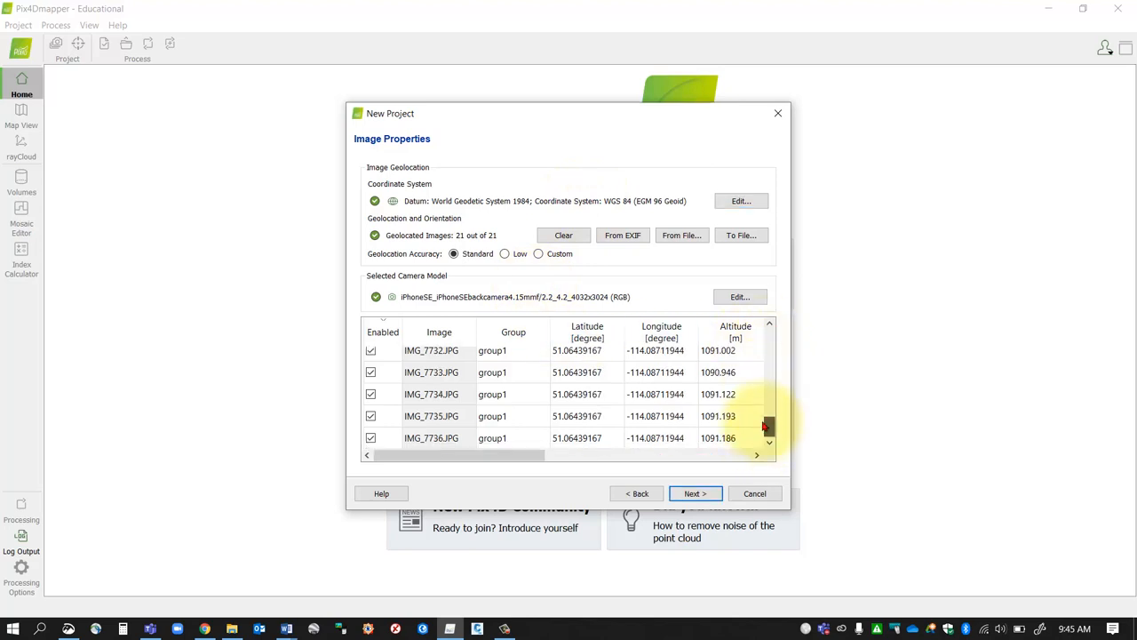
pyautogui.click(695, 494)
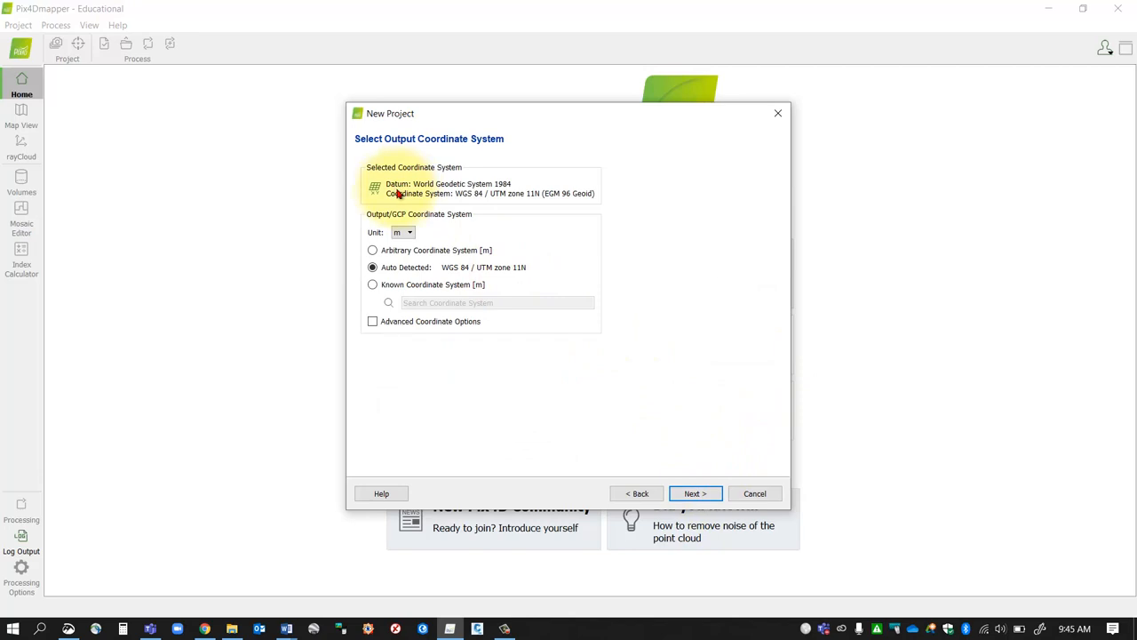
pyautogui.moveTo(476, 194)
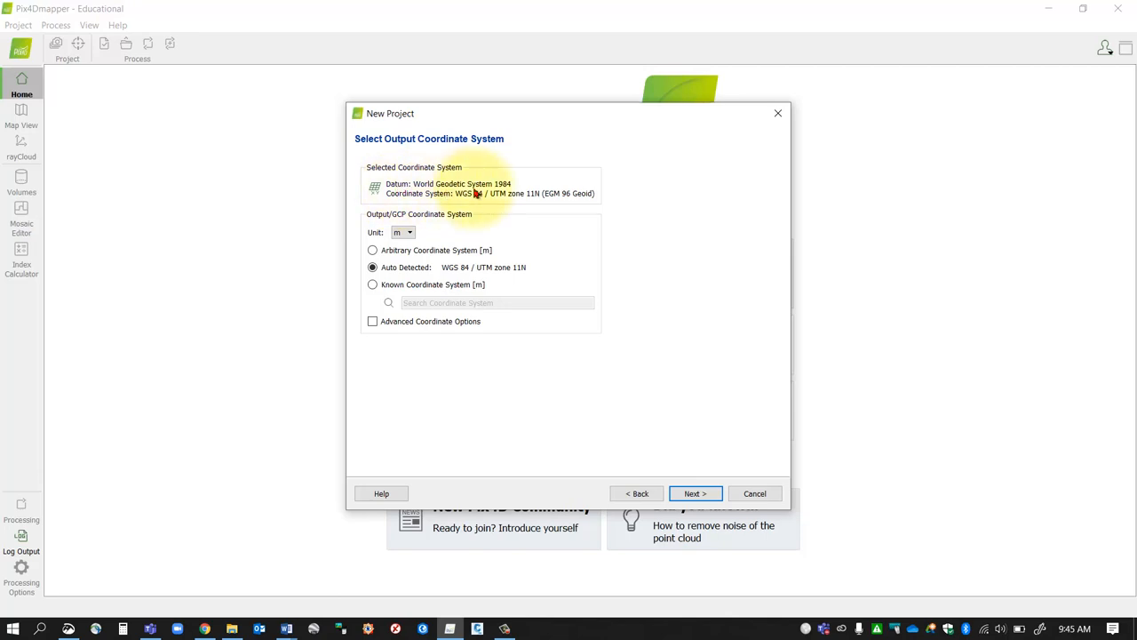
# Choose Arbitrary Coordinate System [m] as output and continue to the template step
pyautogui.click(373, 249)
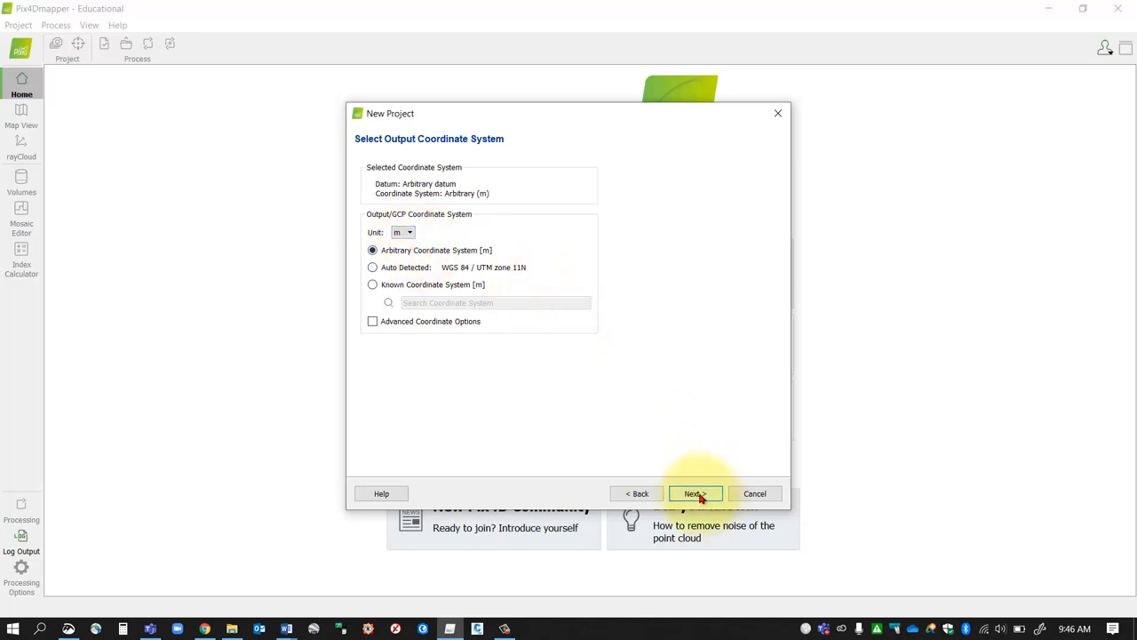
pyautogui.moveTo(558, 295)
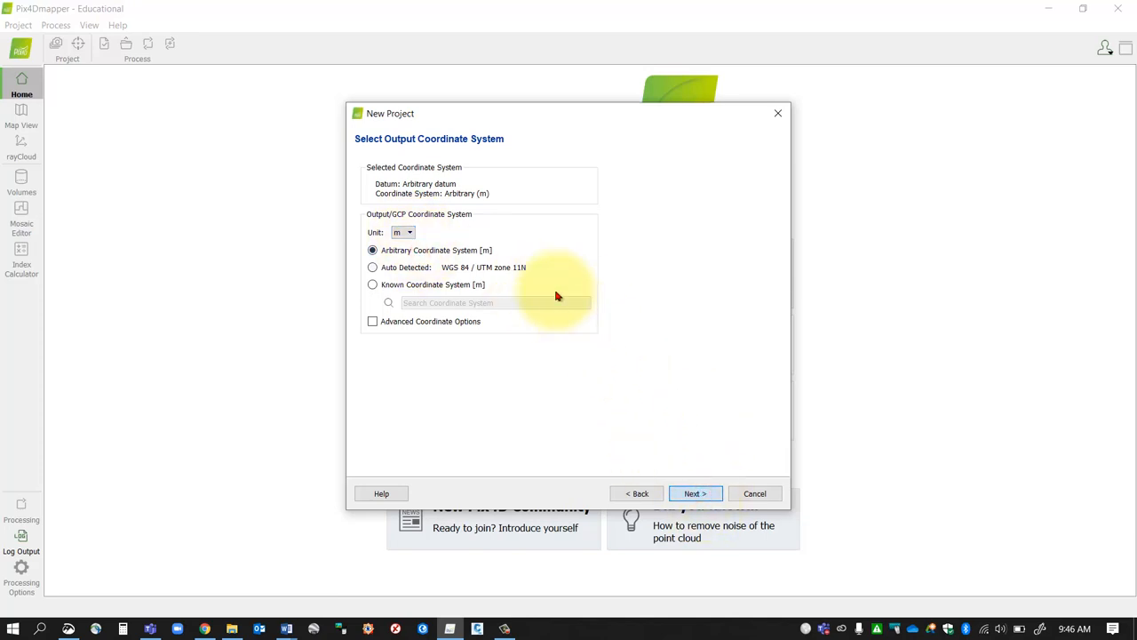
pyautogui.moveTo(581, 320)
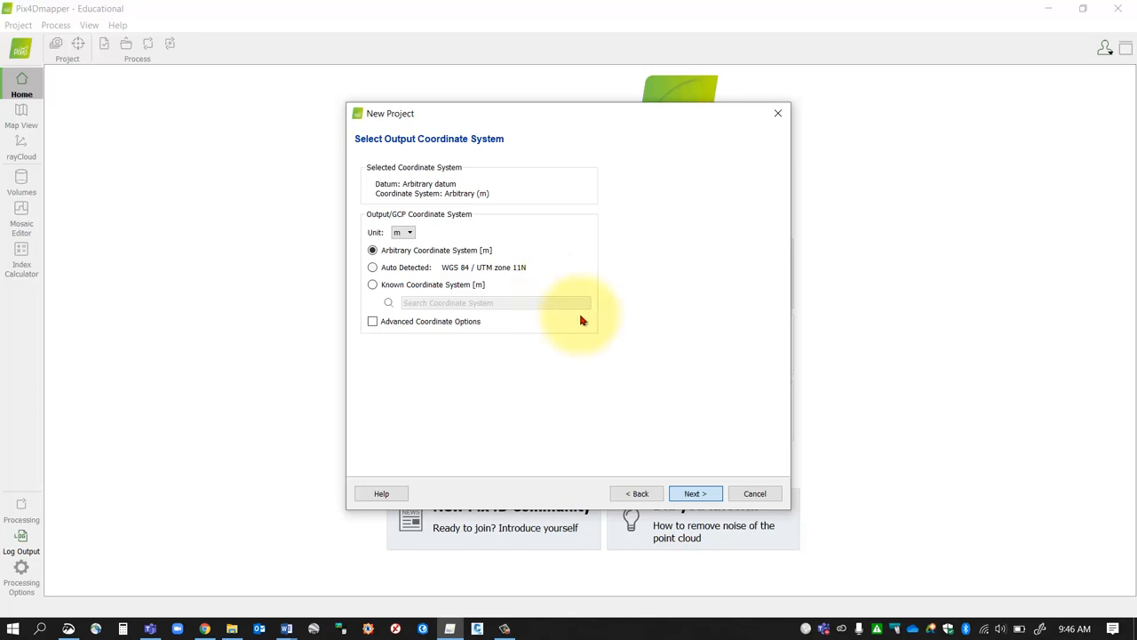
pyautogui.moveTo(583, 291)
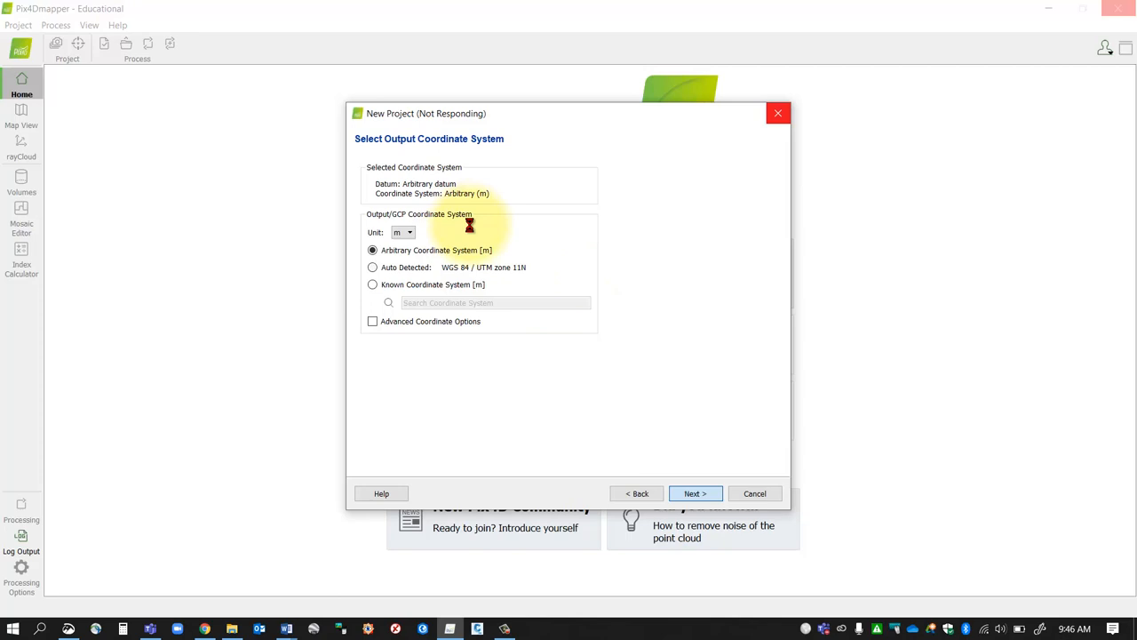
pyautogui.click(695, 494)
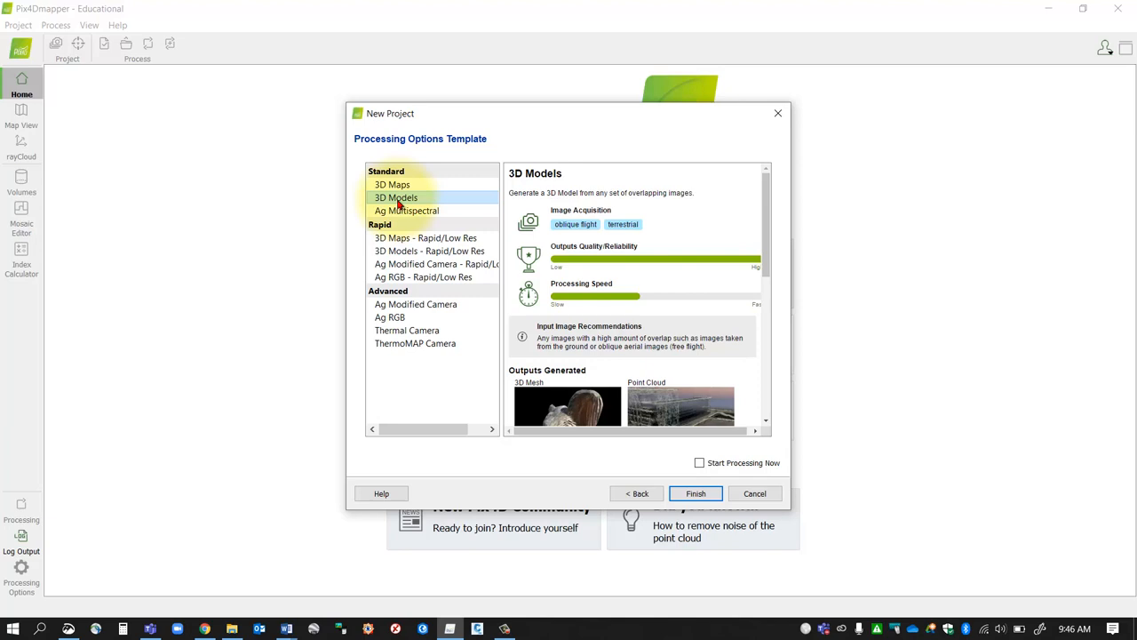
pyautogui.moveTo(398, 203)
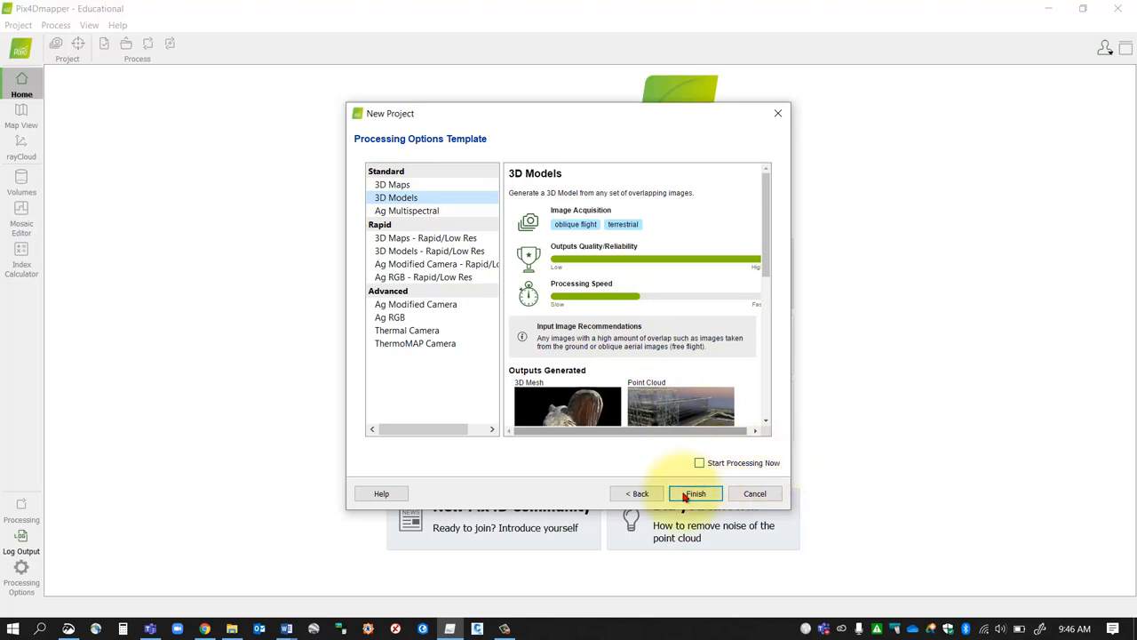
# Finish the wizard with the 3D Models template, creating the Bench project in map view
pyautogui.click(695, 493)
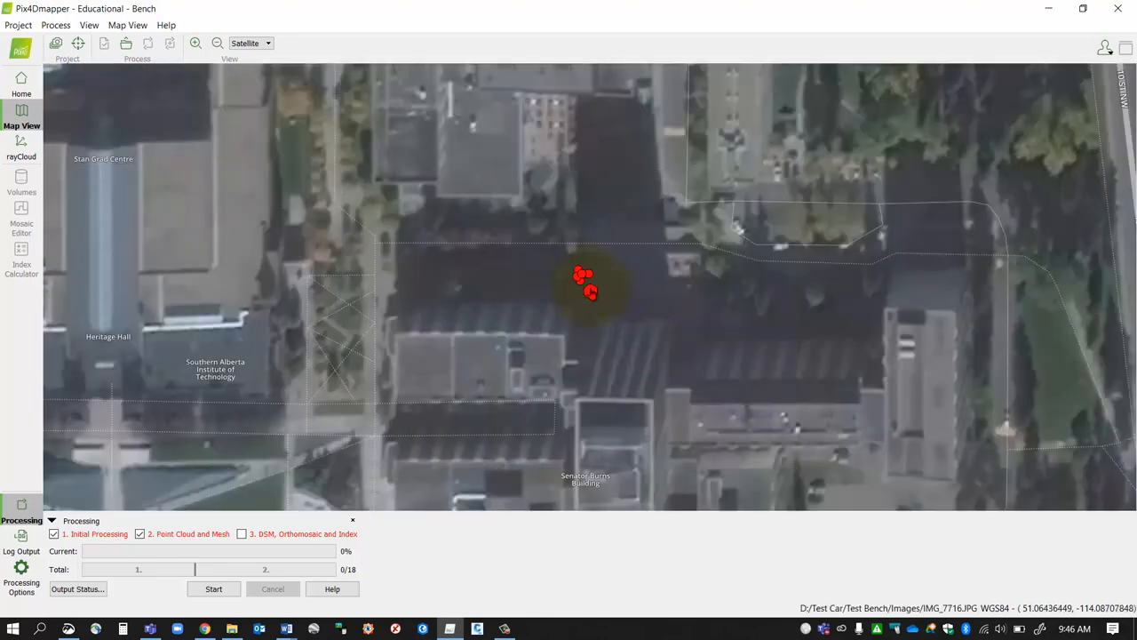
pyautogui.click(251, 42)
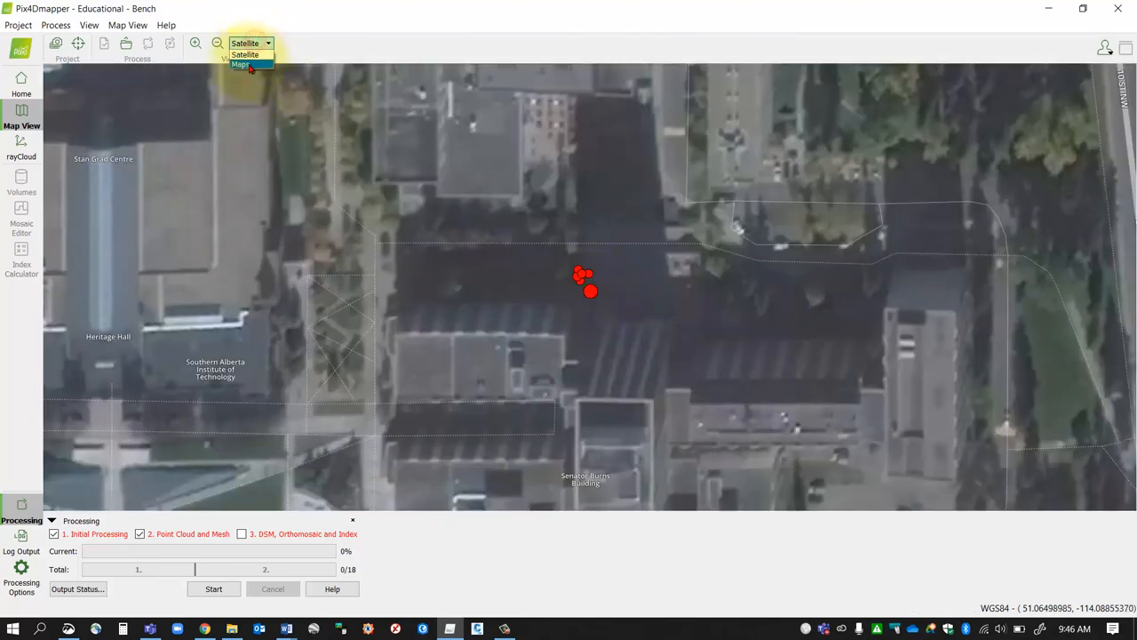
# Switch the map background to street Maps, glance at rayCloud, and bring up Processing Options
pyautogui.click(242, 64)
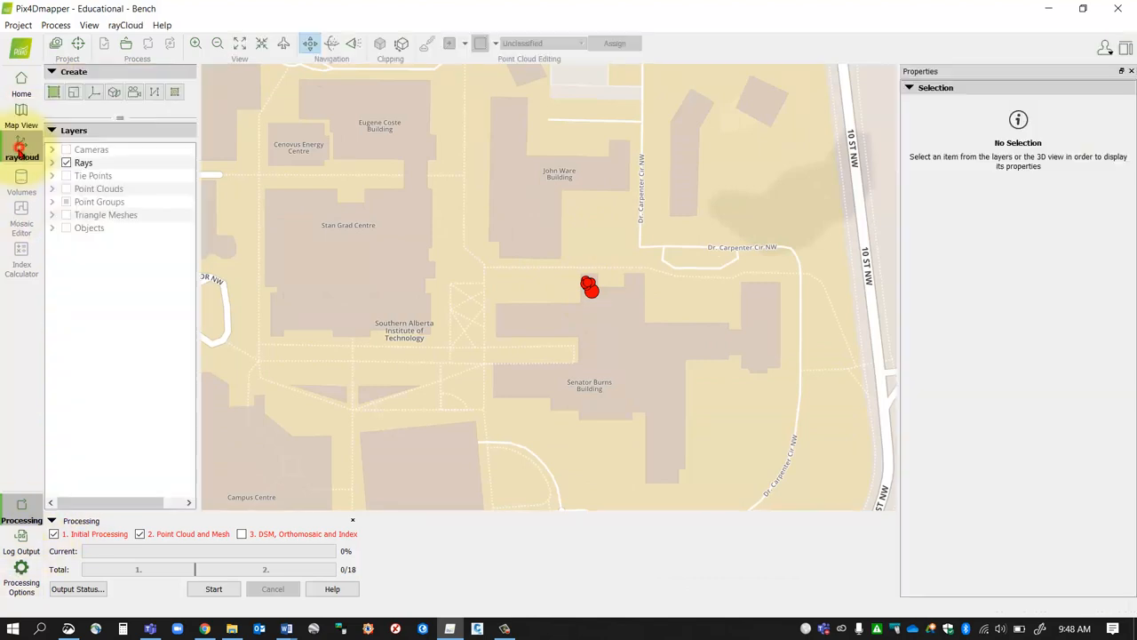
pyautogui.click(21, 142)
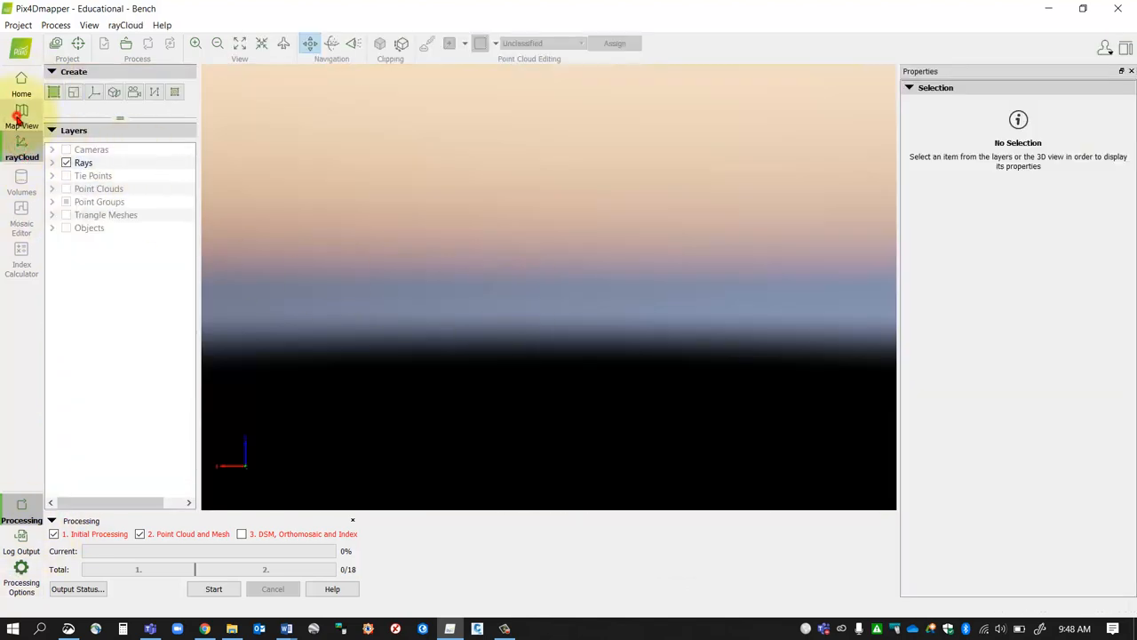
pyautogui.click(21, 121)
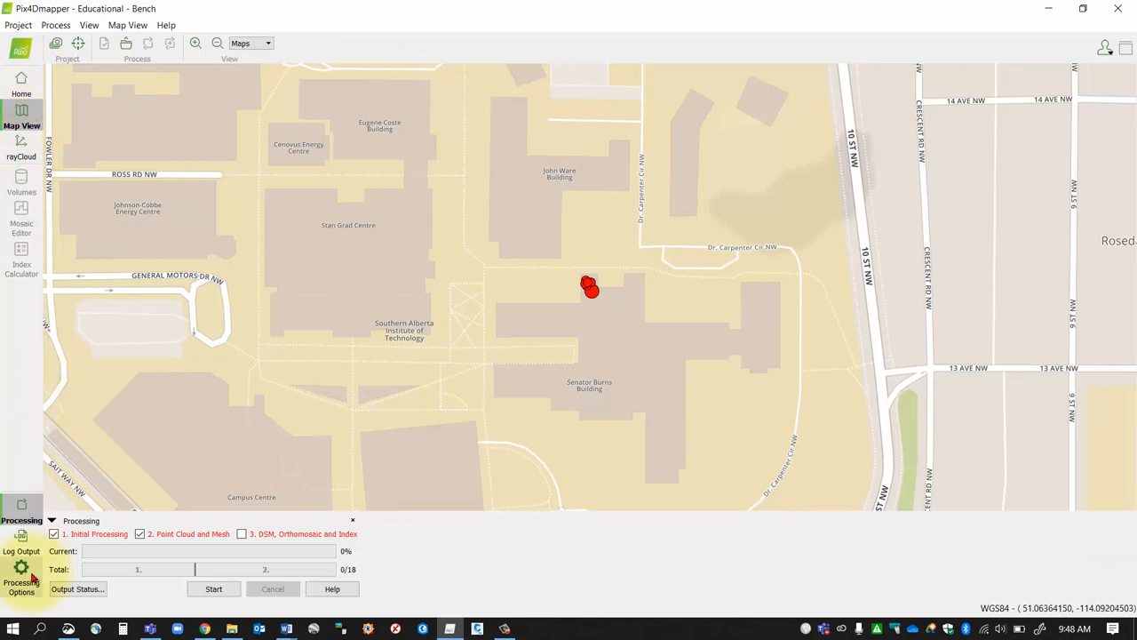
pyautogui.click(21, 578)
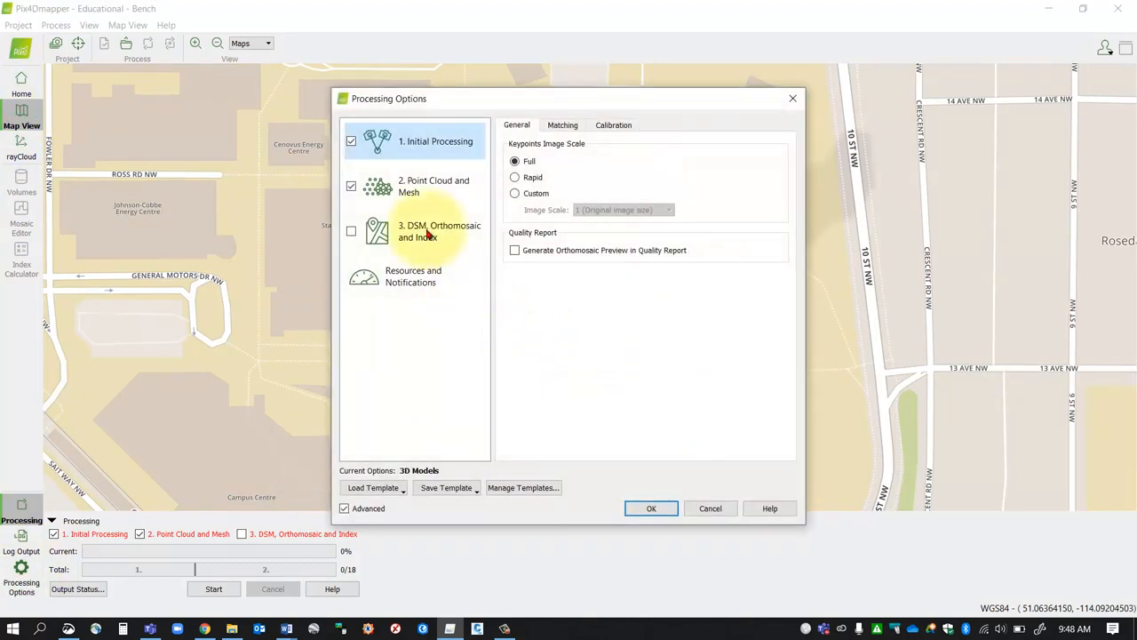
# Uncheck 2. Point Cloud and Mesh so only Initial Processing runs, showing its General settings
pyautogui.click(352, 187)
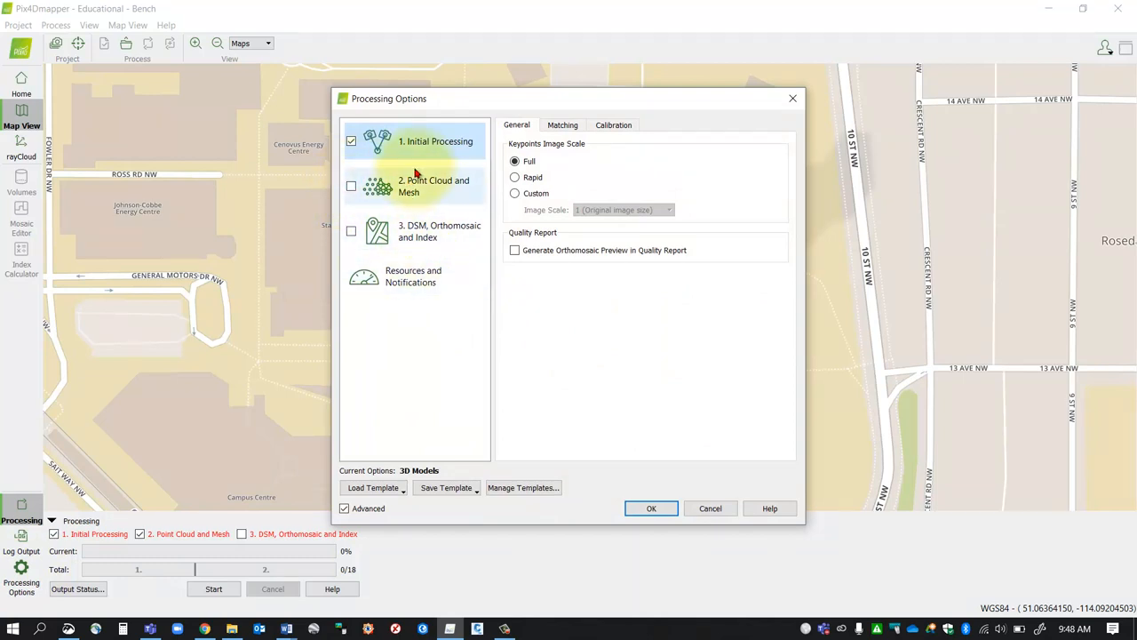
pyautogui.click(435, 142)
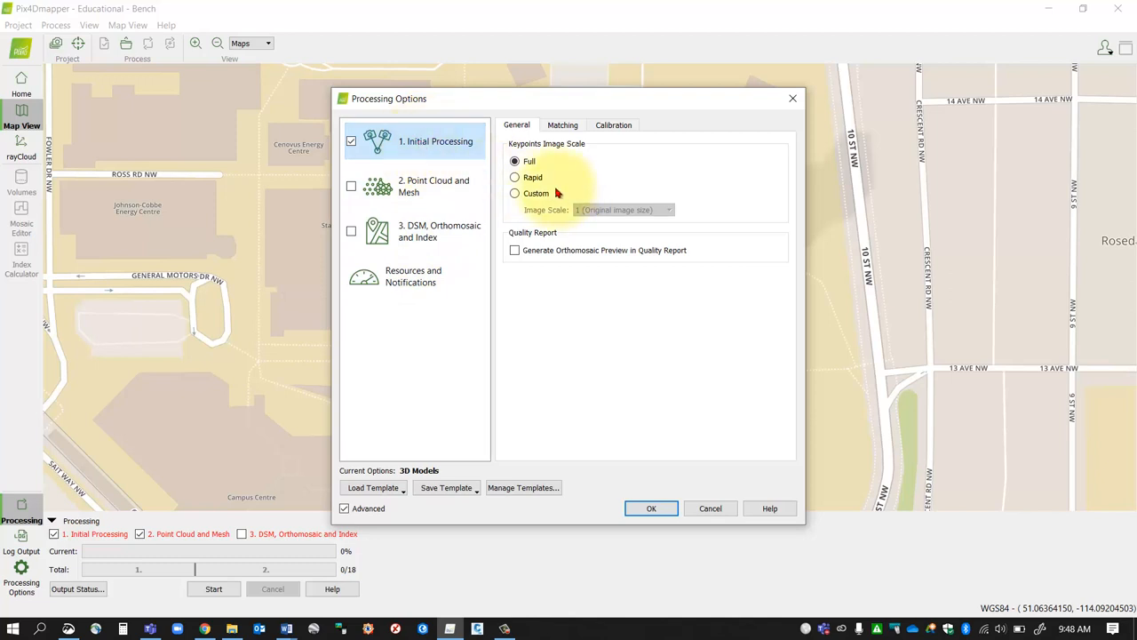
pyautogui.click(515, 160)
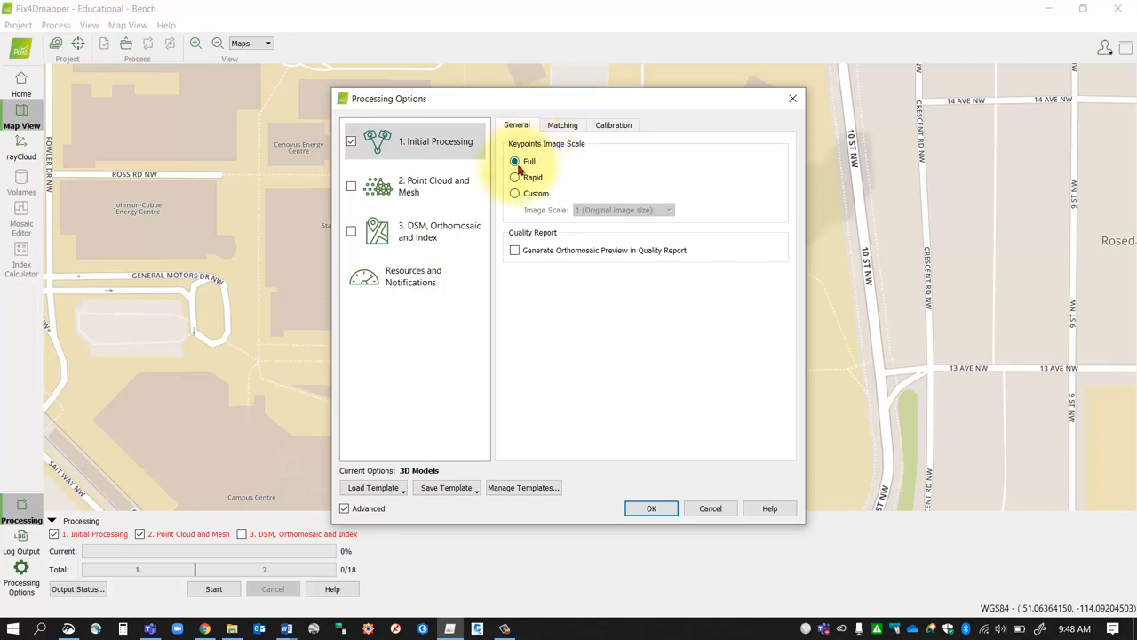
pyautogui.moveTo(565, 181)
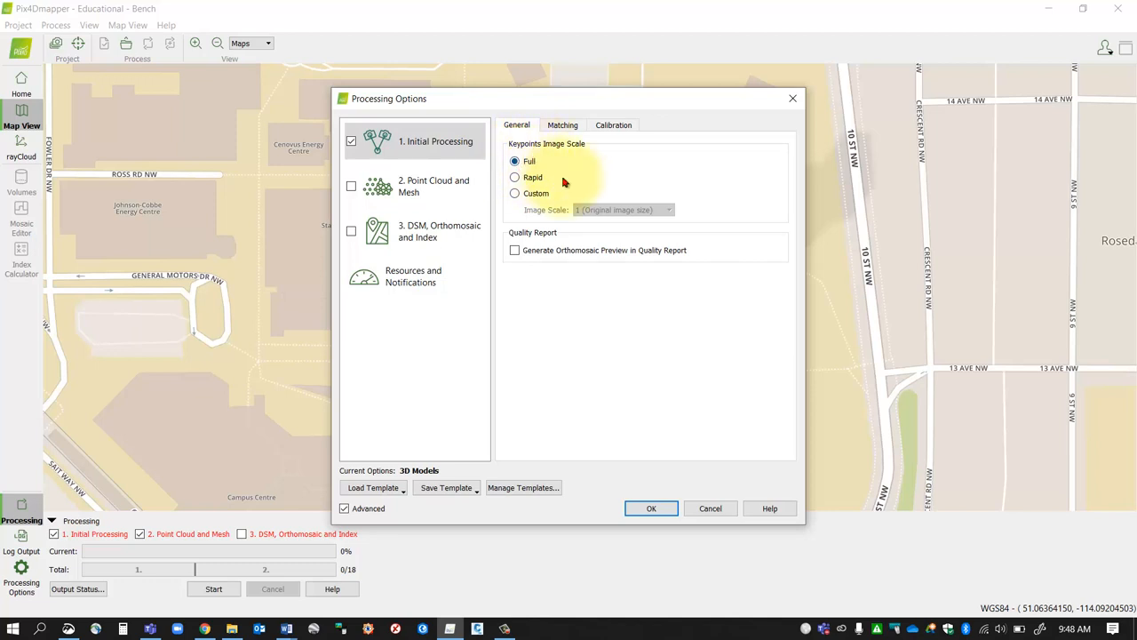
pyautogui.moveTo(567, 174)
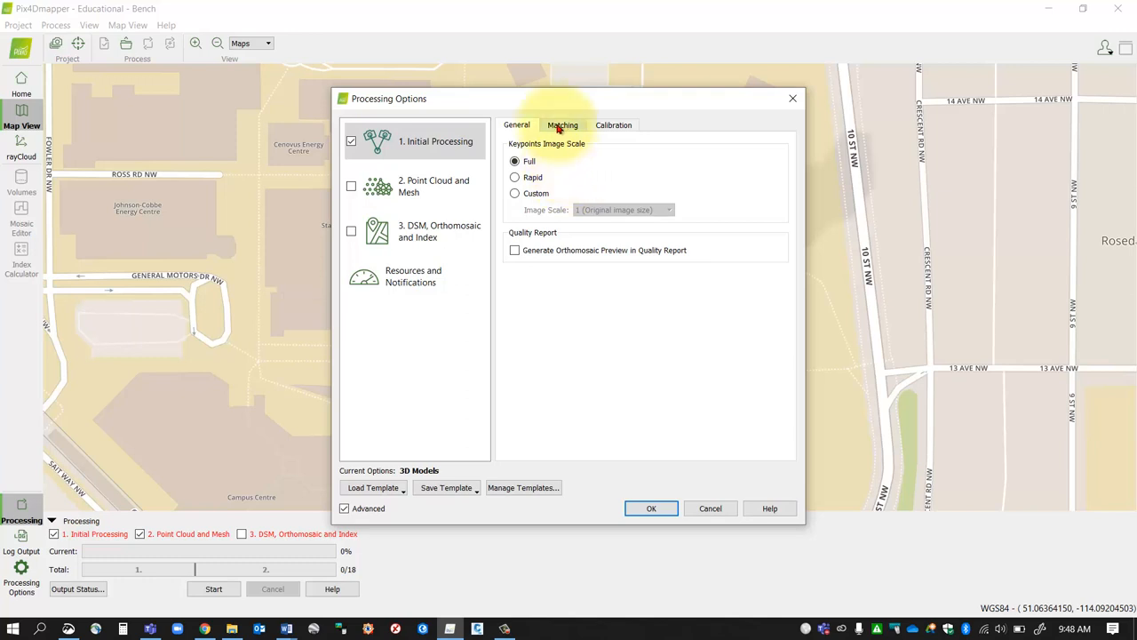
# Enable Geometrically Verified Matching with Free Flight or Terrestrial pairing, reviewing Calibration
pyautogui.click(562, 124)
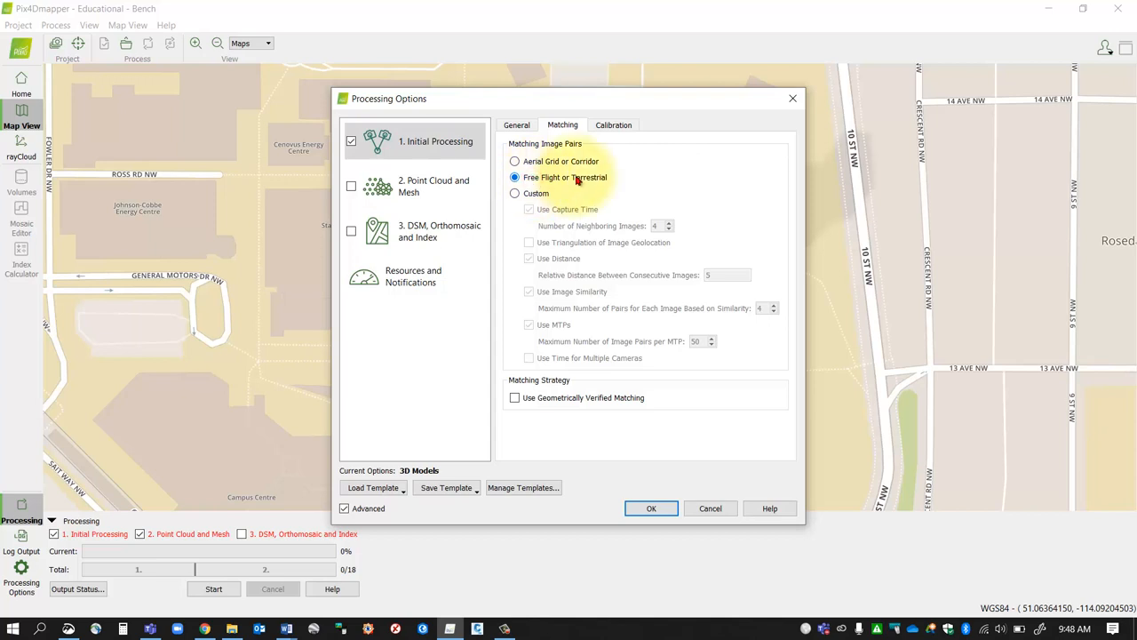
pyautogui.click(516, 398)
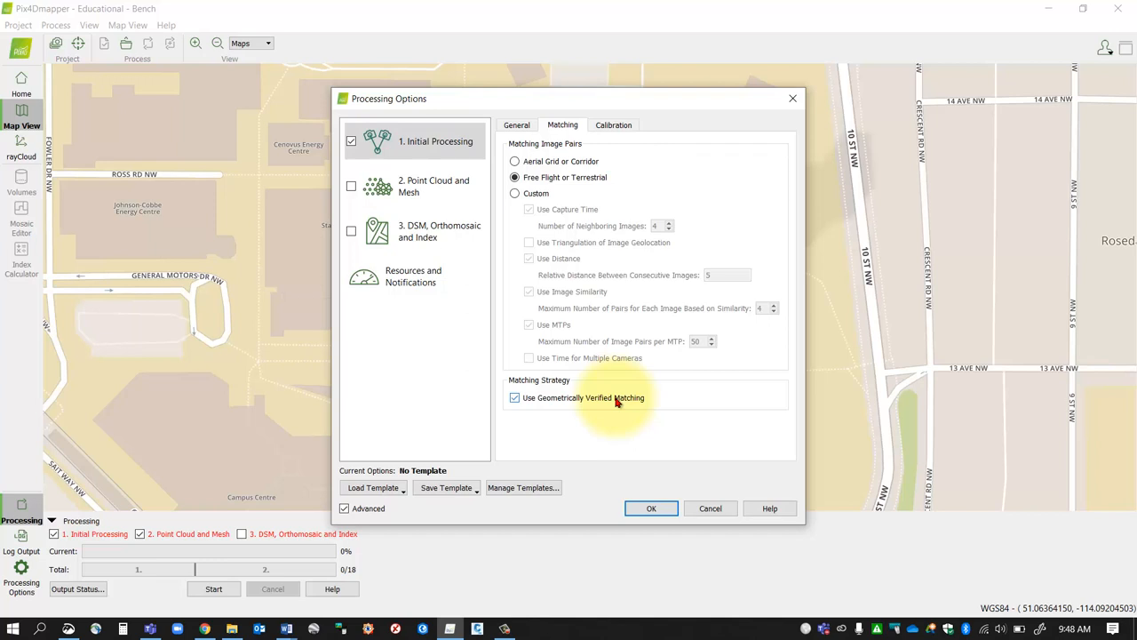
pyautogui.click(613, 125)
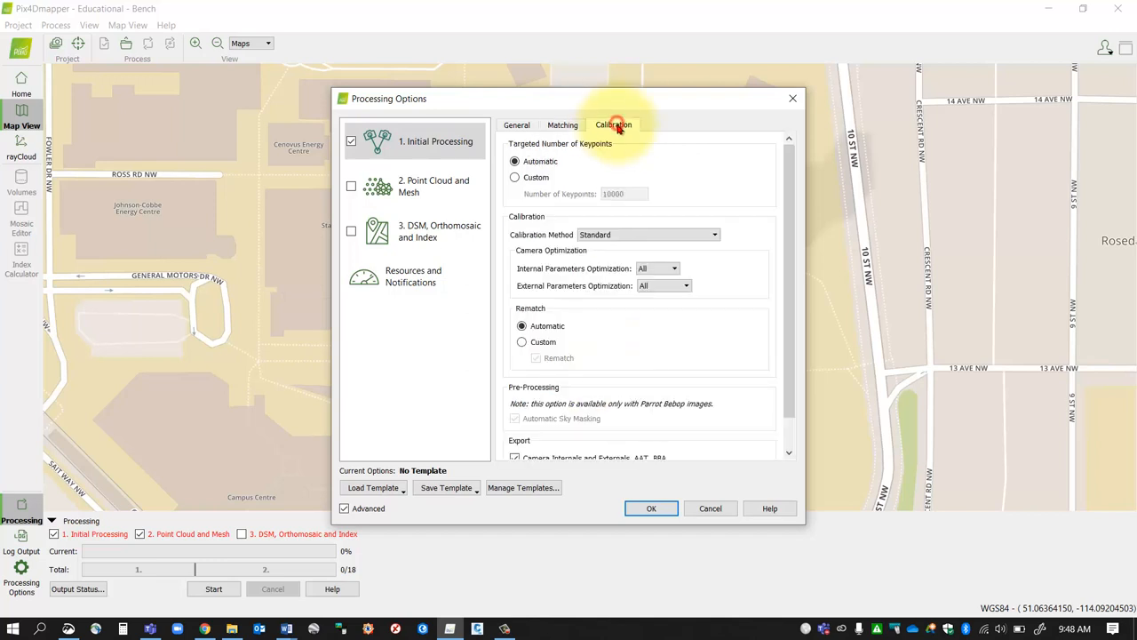
pyautogui.moveTo(540, 280)
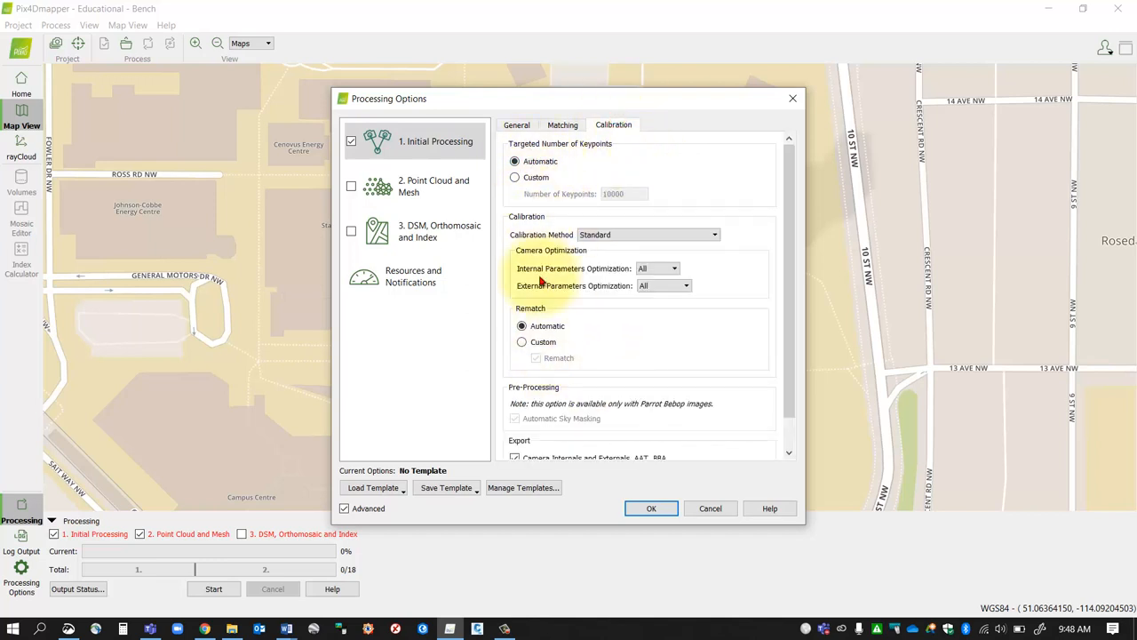
pyautogui.click(561, 124)
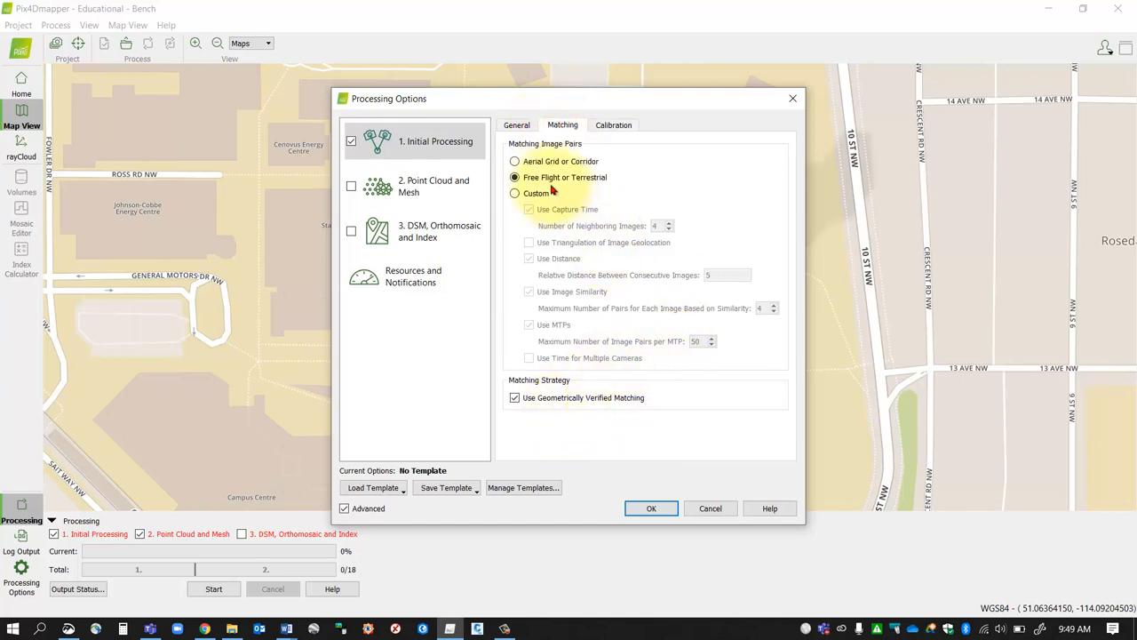
pyautogui.click(515, 124)
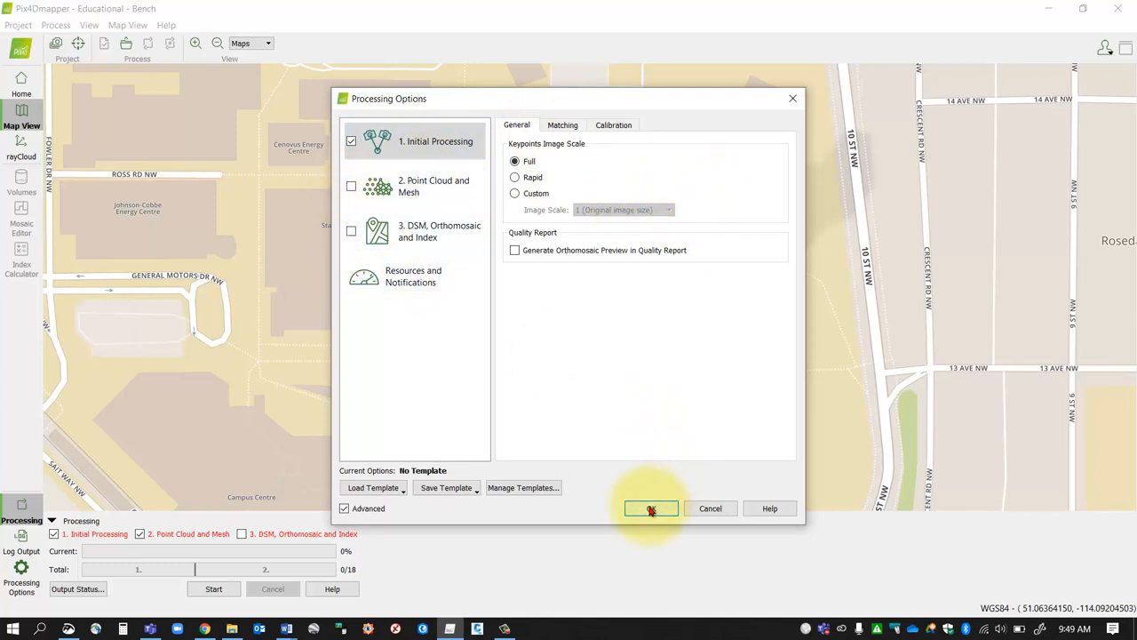
# Apply the processing options with OK and start Initial Processing
pyautogui.click(650, 508)
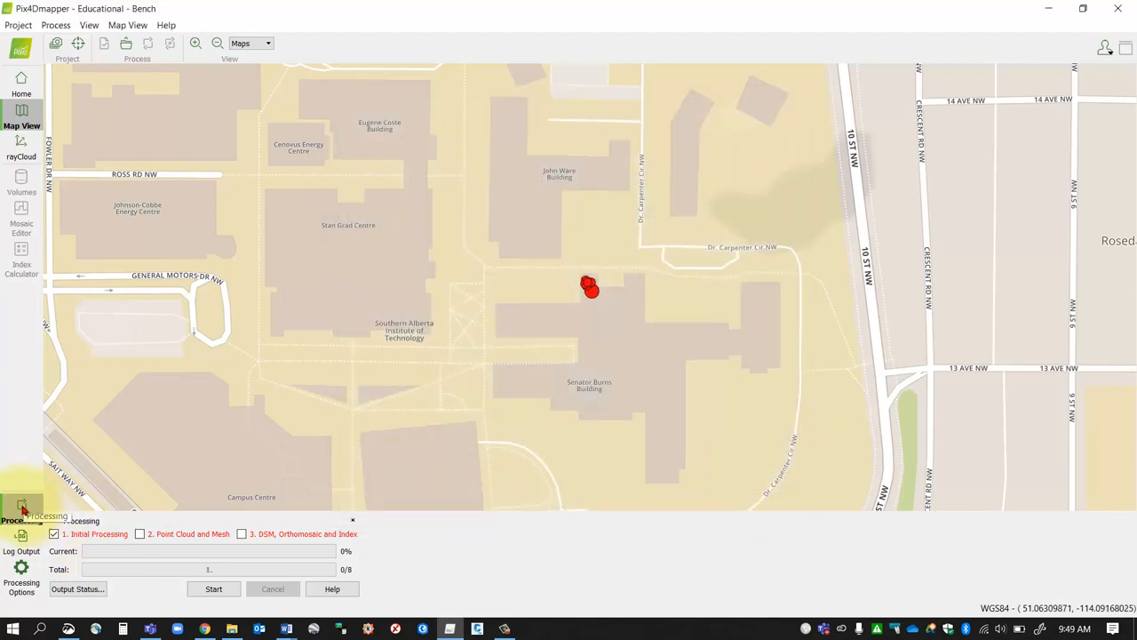
pyautogui.click(21, 512)
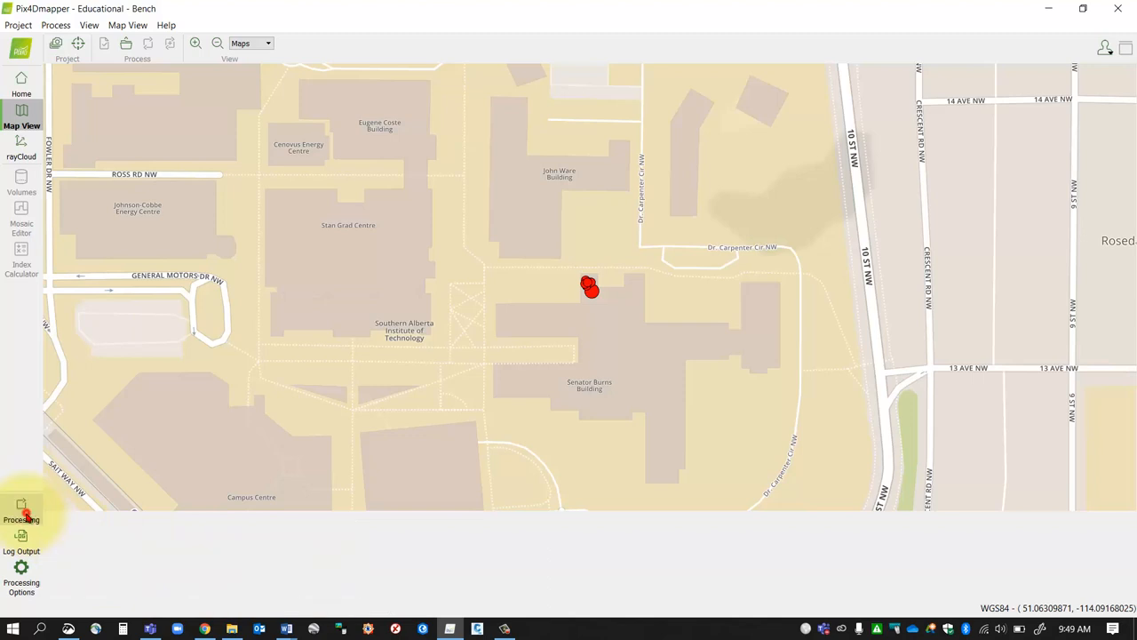
pyautogui.click(22, 513)
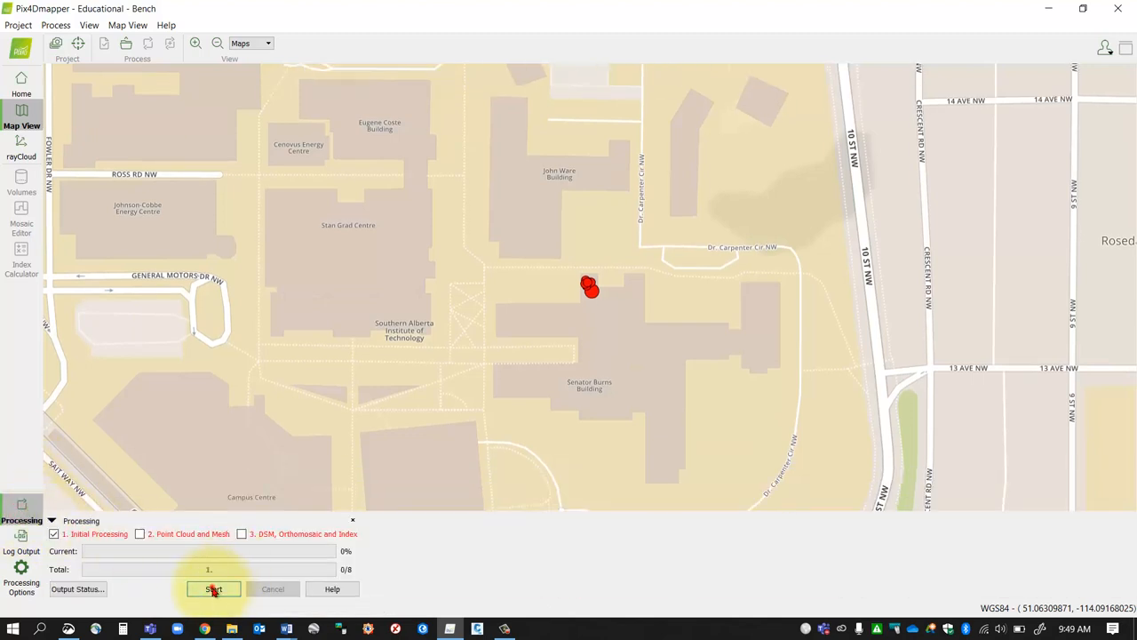
pyautogui.click(213, 590)
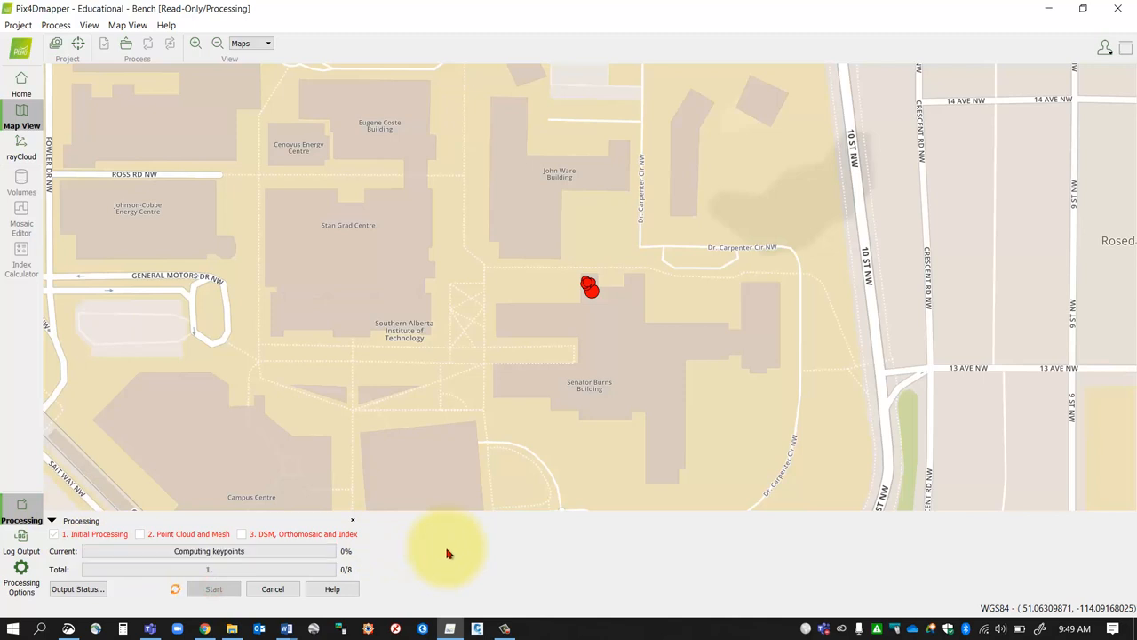
pyautogui.moveTo(479, 540)
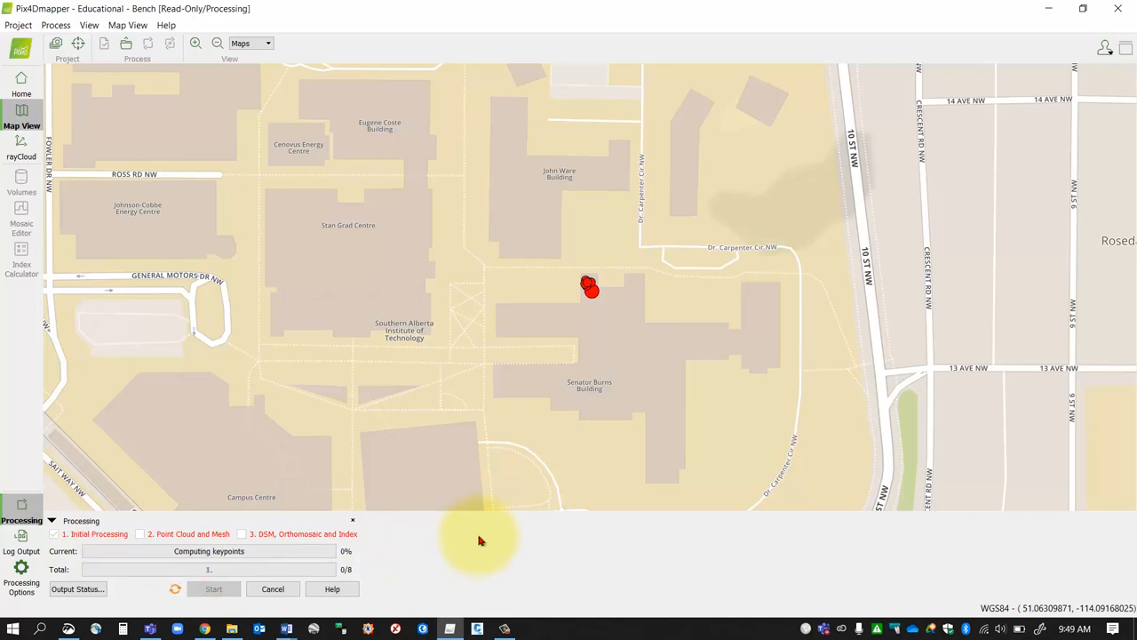
pyautogui.moveTo(530, 560)
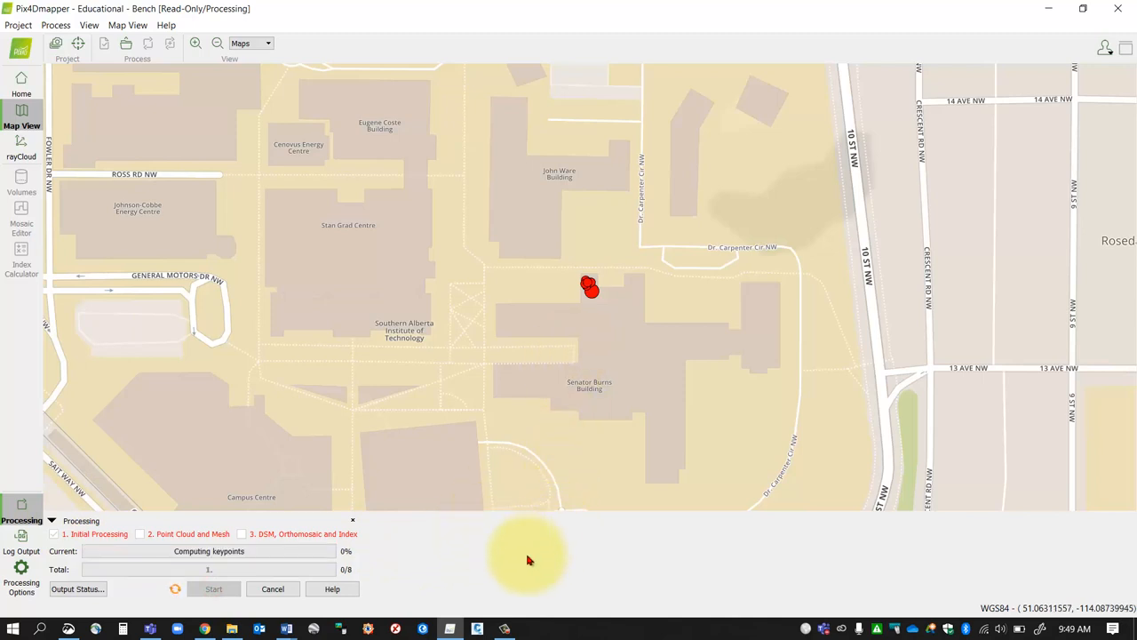
pyautogui.moveTo(531, 554)
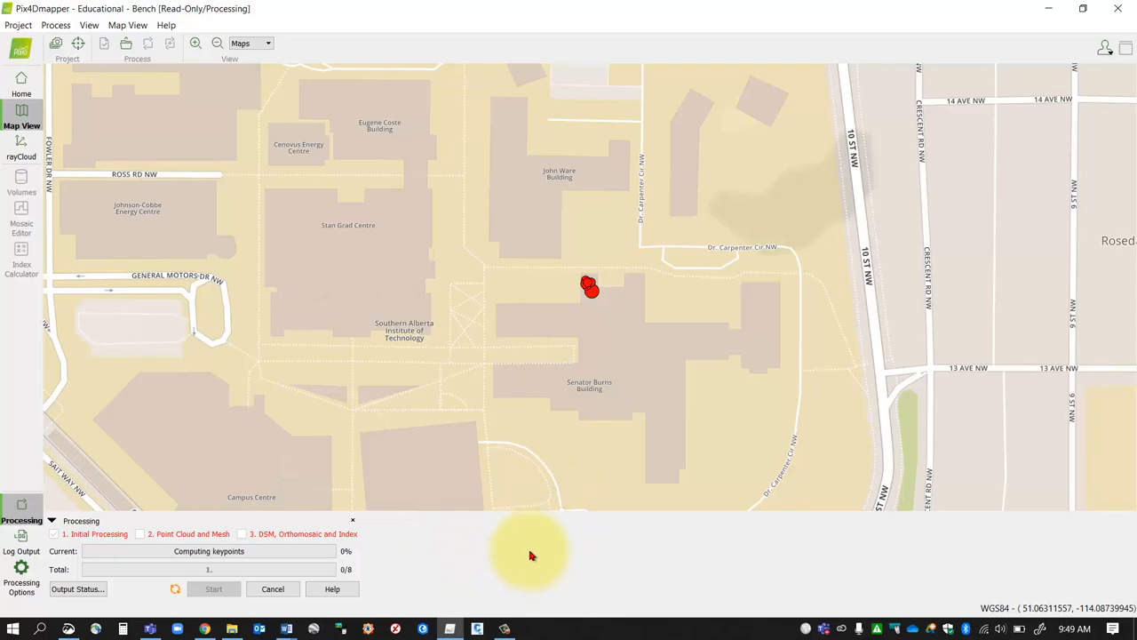